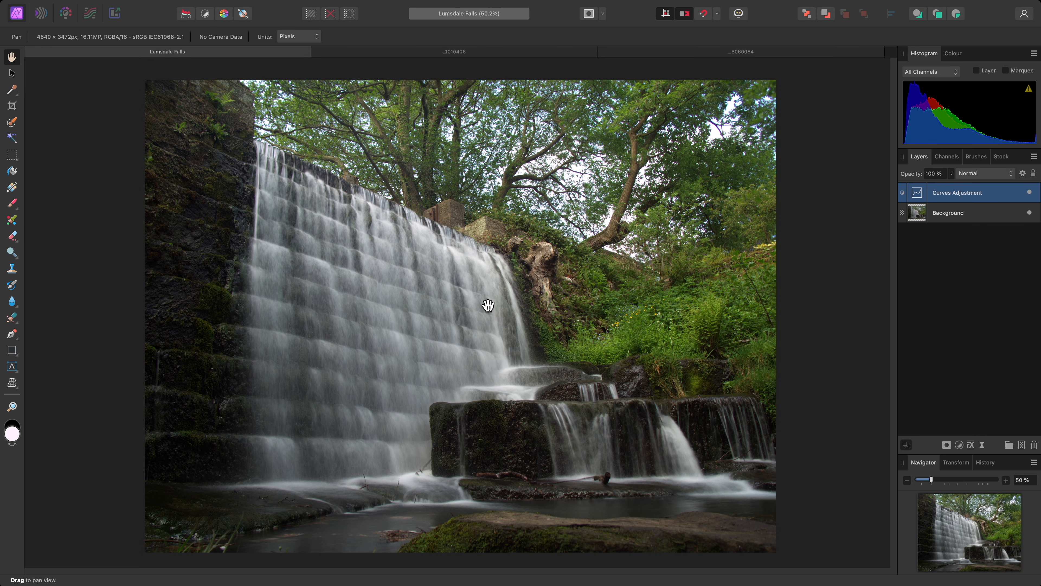
{"action": "mouse_move", "coordinate": [453, 271]}
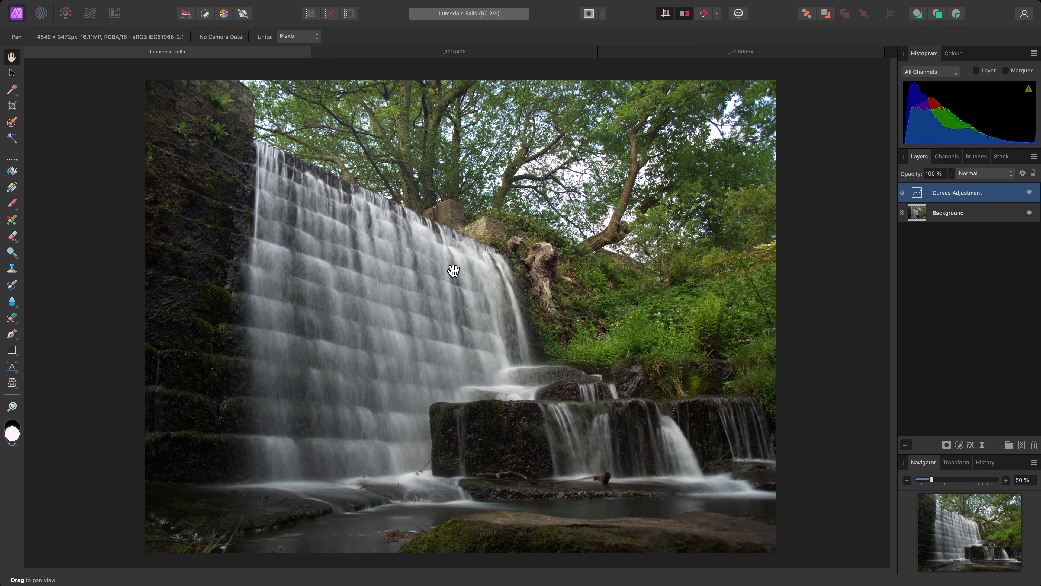
{"action": "mouse_move", "coordinate": [507, 278]}
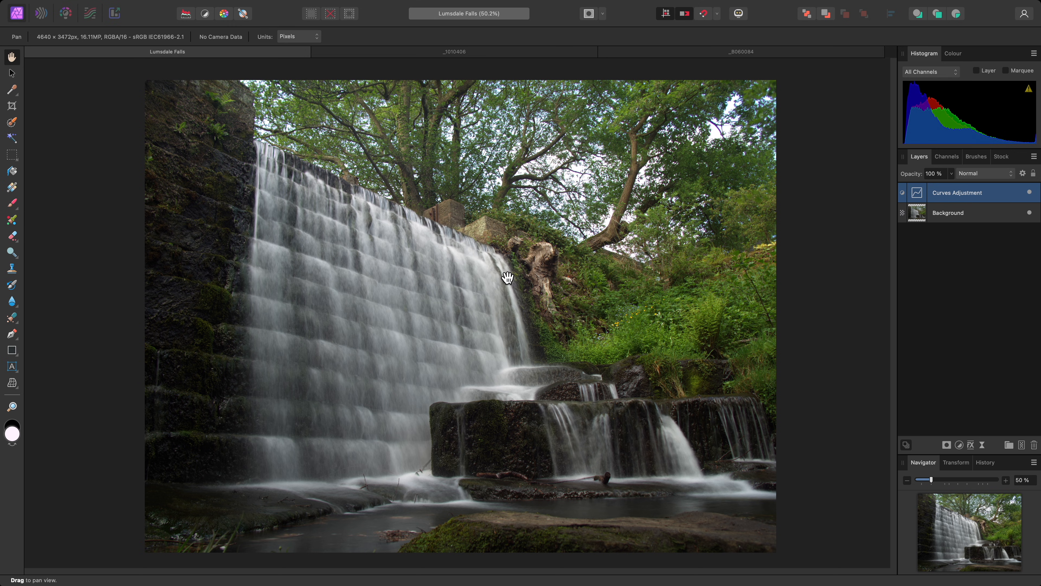
{"action": "mouse_move", "coordinate": [953, 225]}
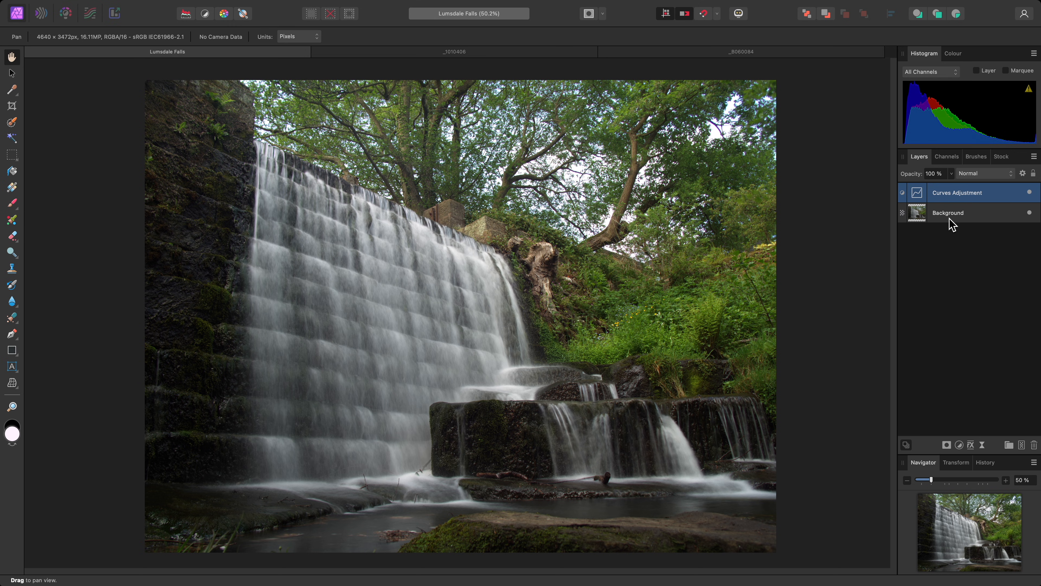
Step: Make the waterfall photo's Background layer, beneath the Curves adjustment, the active layer
{"action": "left_click", "coordinate": [947, 213]}
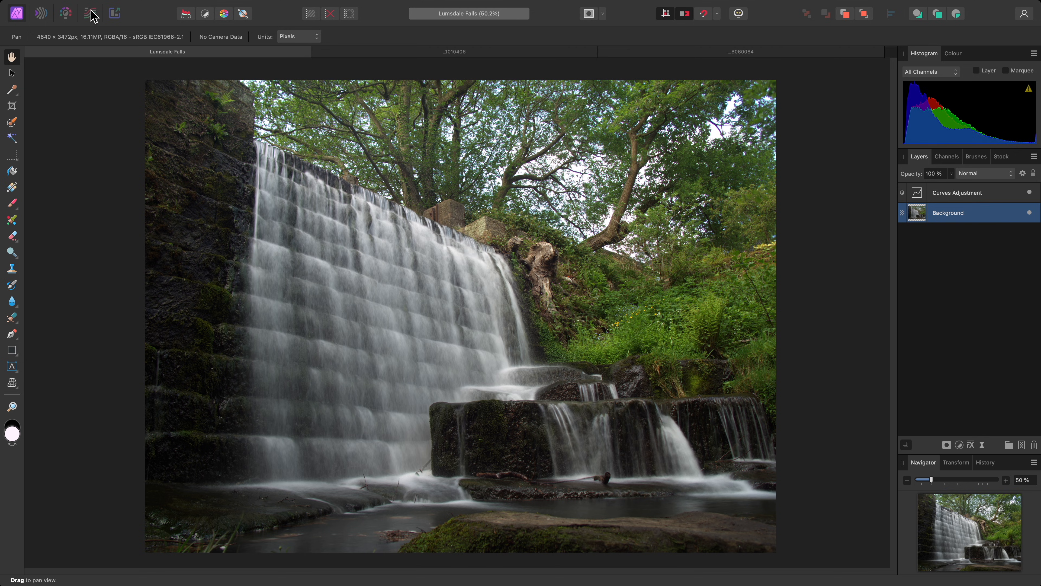
Step: Tone map the waterfall with Tone Compression 0% and Local Contrast settled at about 45%
{"action": "left_click", "coordinate": [89, 13]}
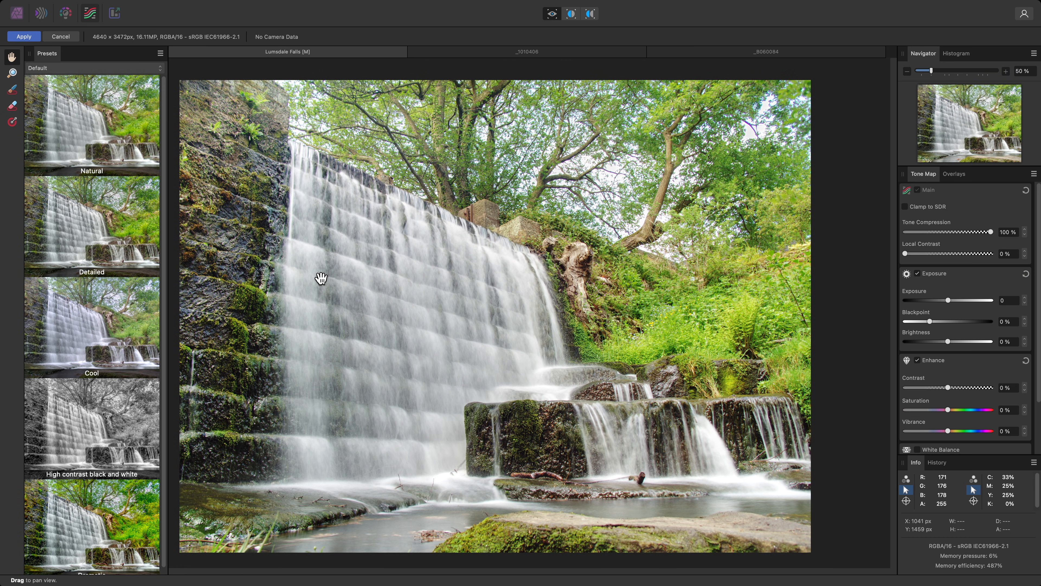
{"action": "mouse_move", "coordinate": [525, 254]}
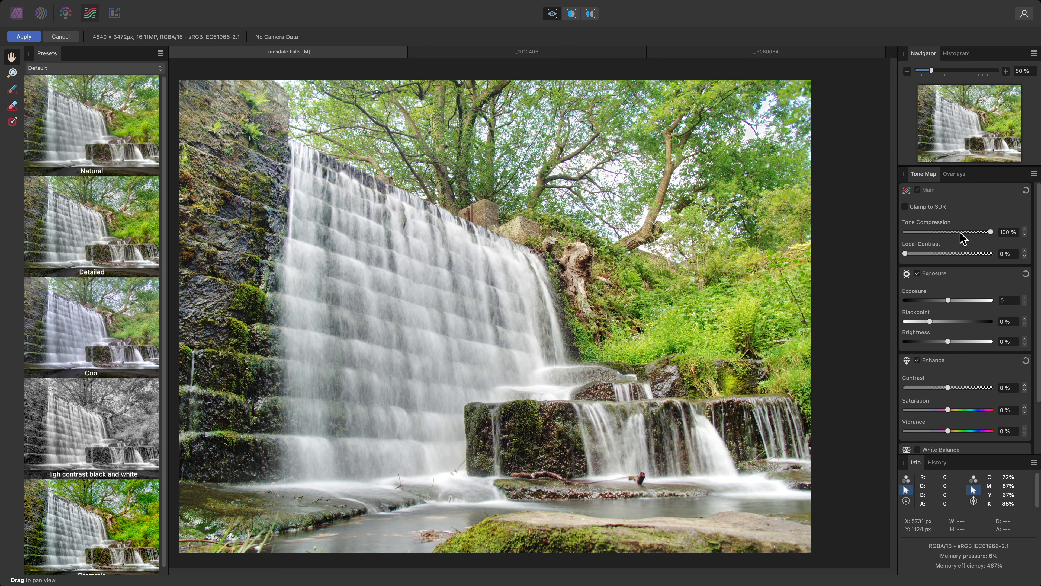
{"action": "left_click_drag", "start_coordinate": [993, 231], "coordinate": [973, 231]}
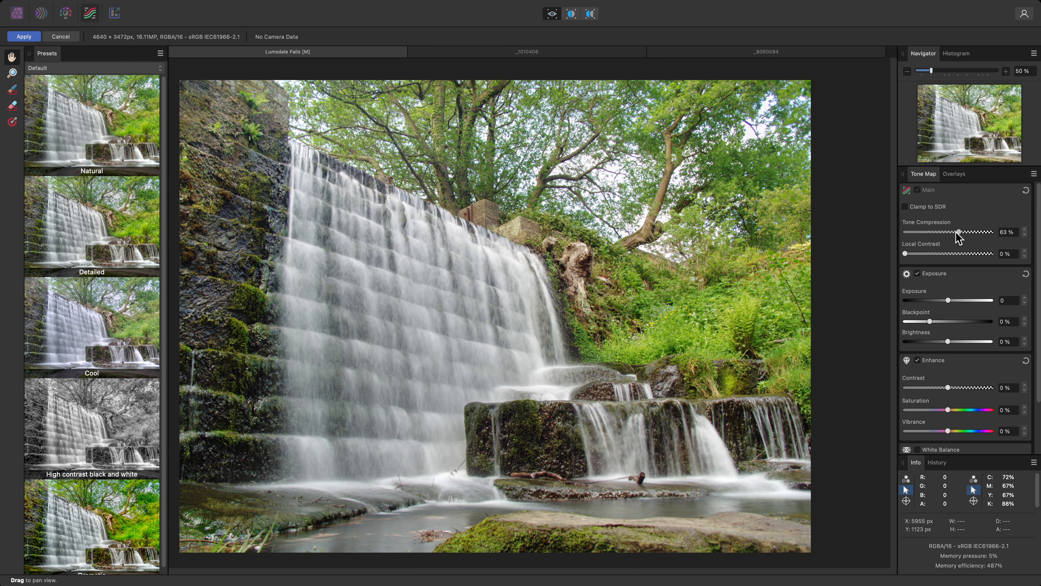
{"action": "left_click_drag", "start_coordinate": [965, 236], "coordinate": [903, 236]}
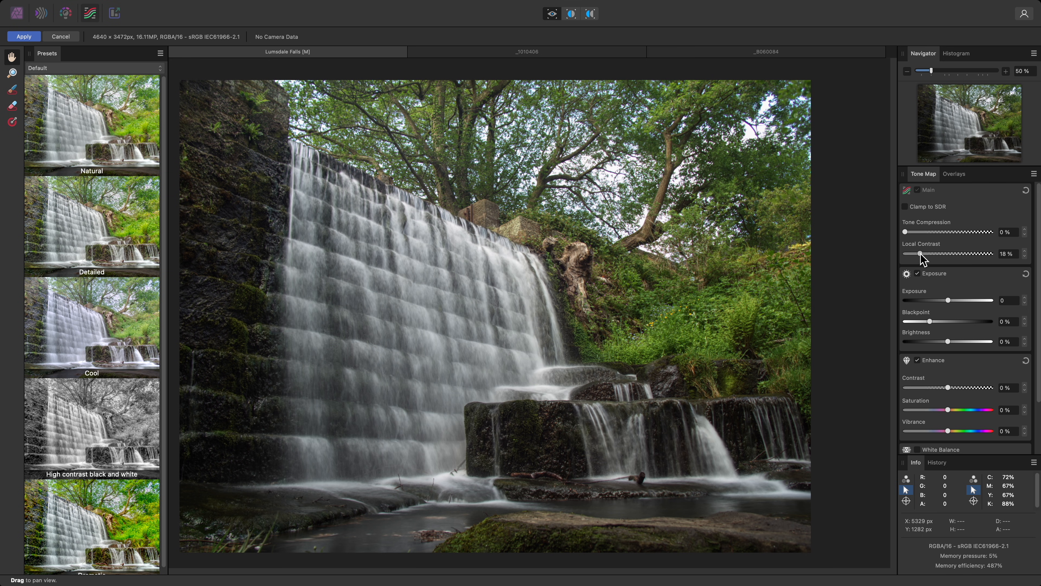
{"action": "left_click_drag", "start_coordinate": [921, 254], "coordinate": [933, 253]}
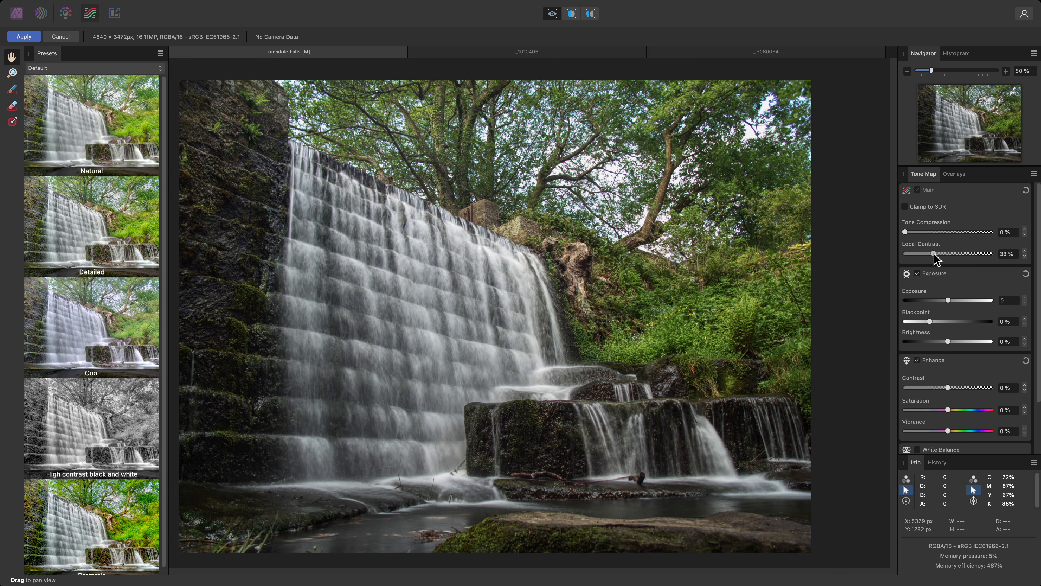
{"action": "left_click_drag", "start_coordinate": [930, 254], "coordinate": [937, 254]}
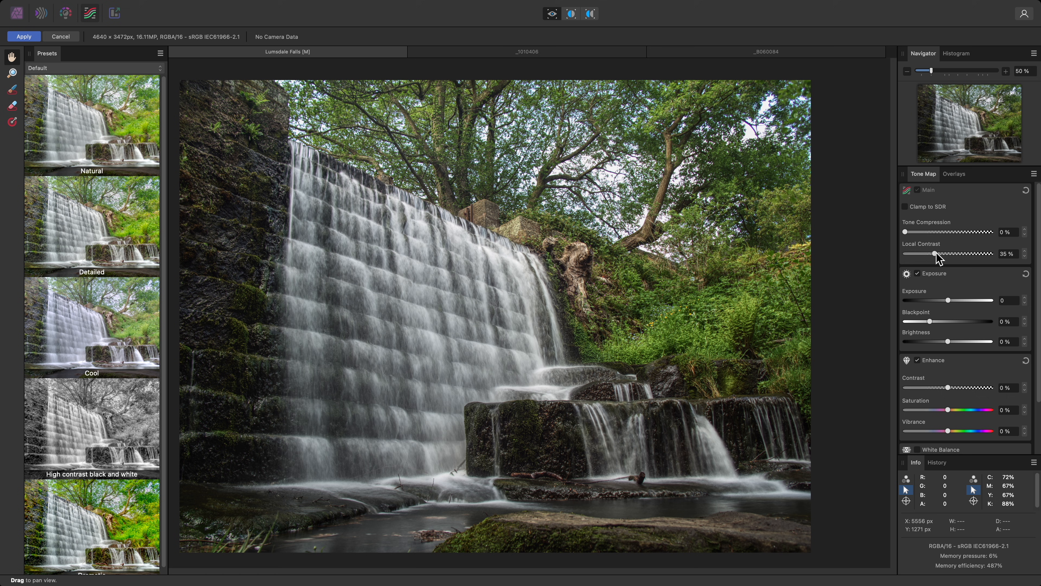
{"action": "left_click_drag", "start_coordinate": [937, 254], "coordinate": [963, 254]}
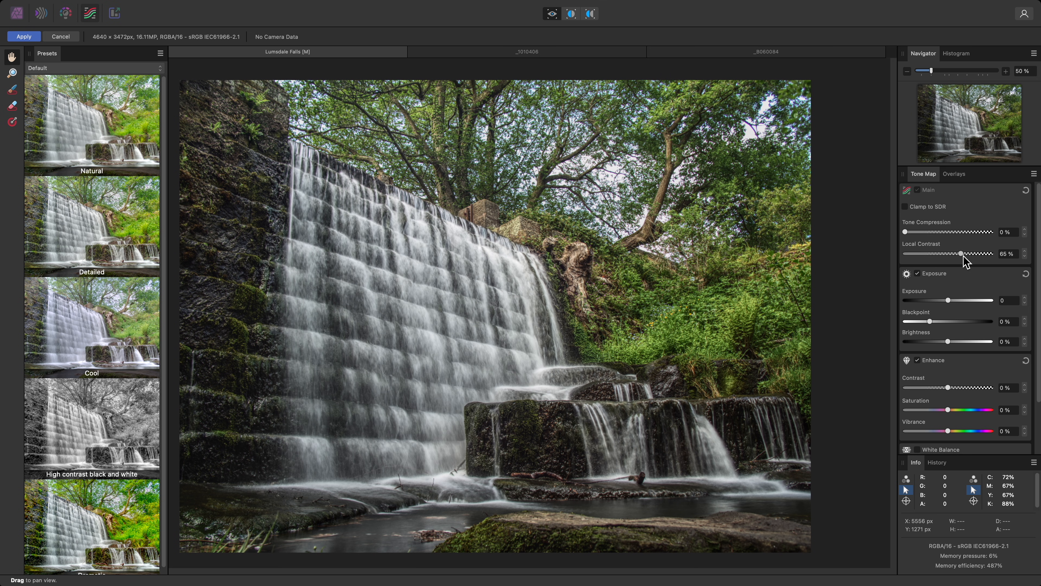
{"action": "left_click_drag", "start_coordinate": [961, 254], "coordinate": [989, 254]}
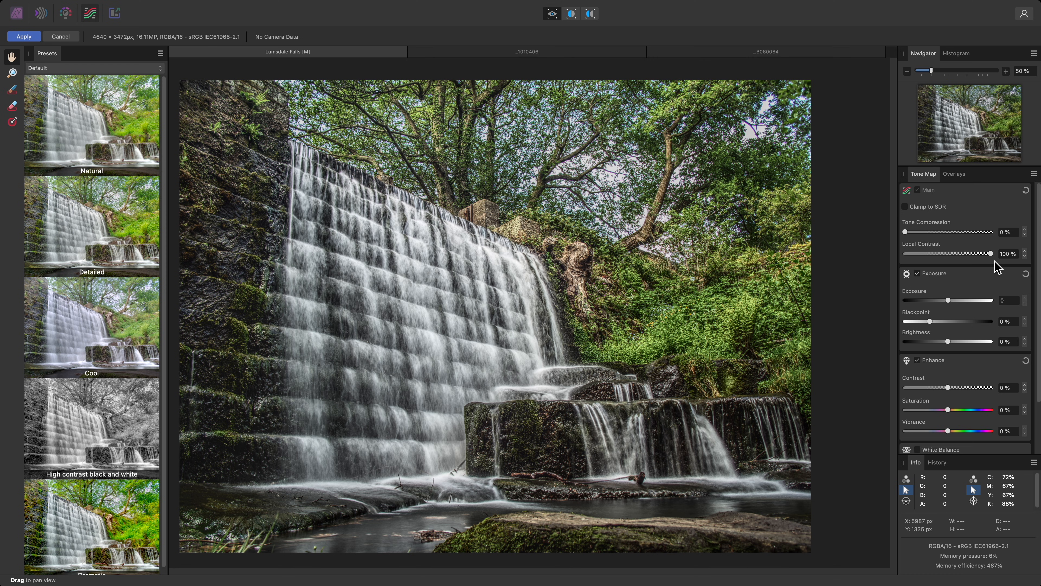
{"action": "left_click_drag", "start_coordinate": [986, 254], "coordinate": [949, 254]}
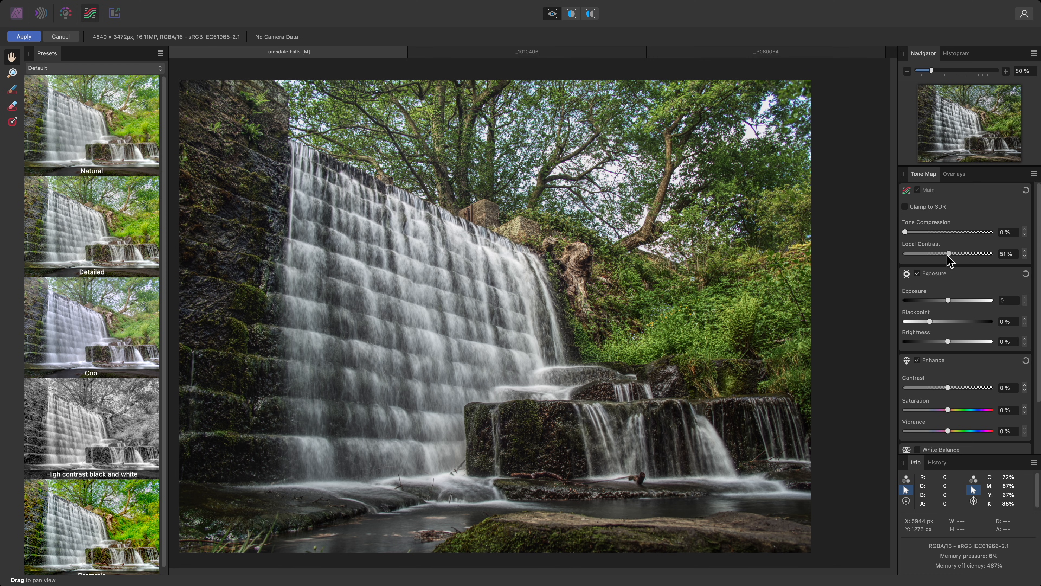
{"action": "left_click_drag", "start_coordinate": [949, 253], "coordinate": [943, 254]}
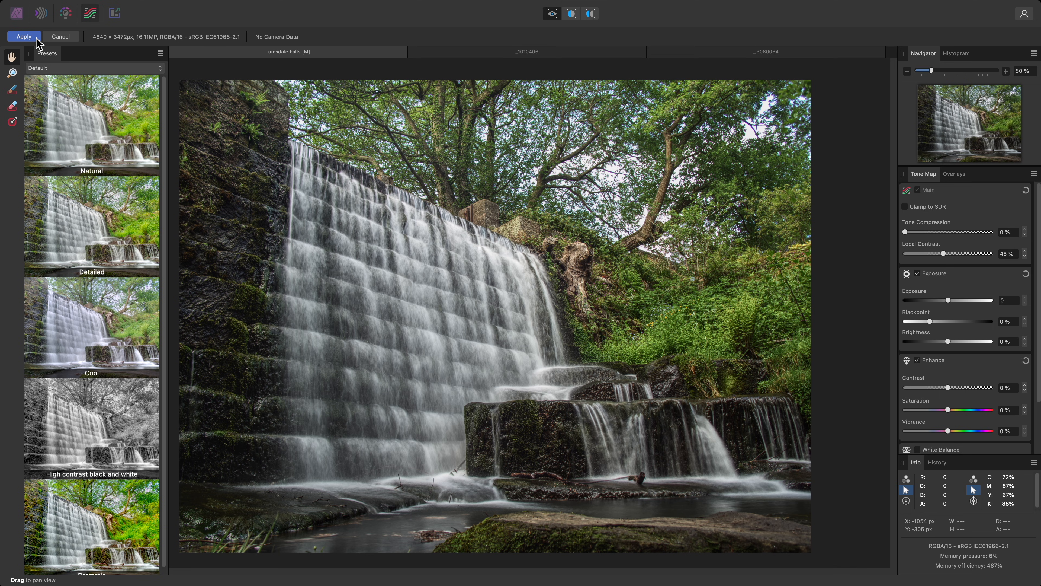
Step: Apply the waterfall's tone mapping and move to the _1010406 steam train photo
{"action": "left_click", "coordinate": [23, 37]}
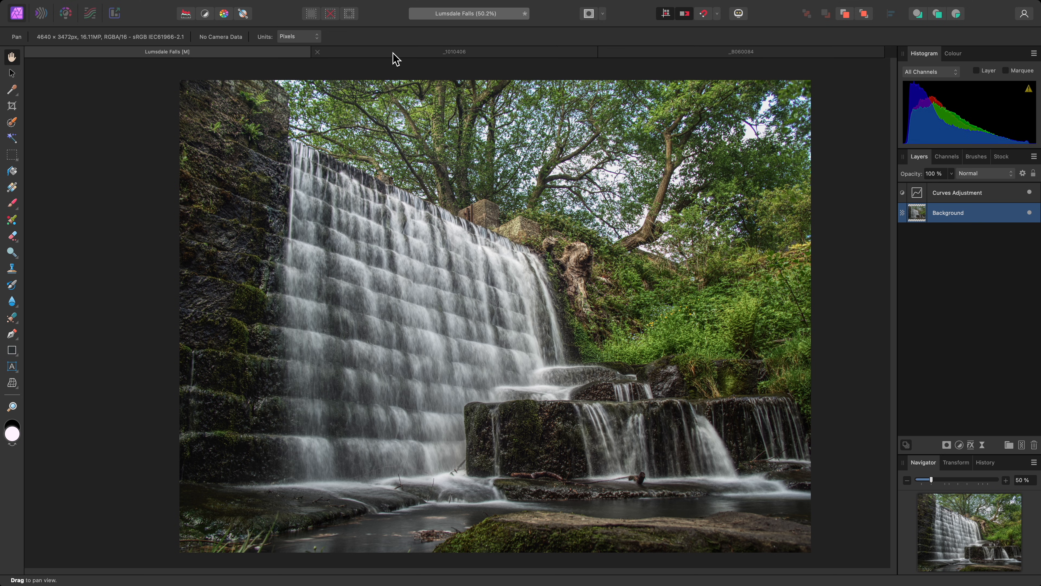
{"action": "left_click", "coordinate": [453, 52]}
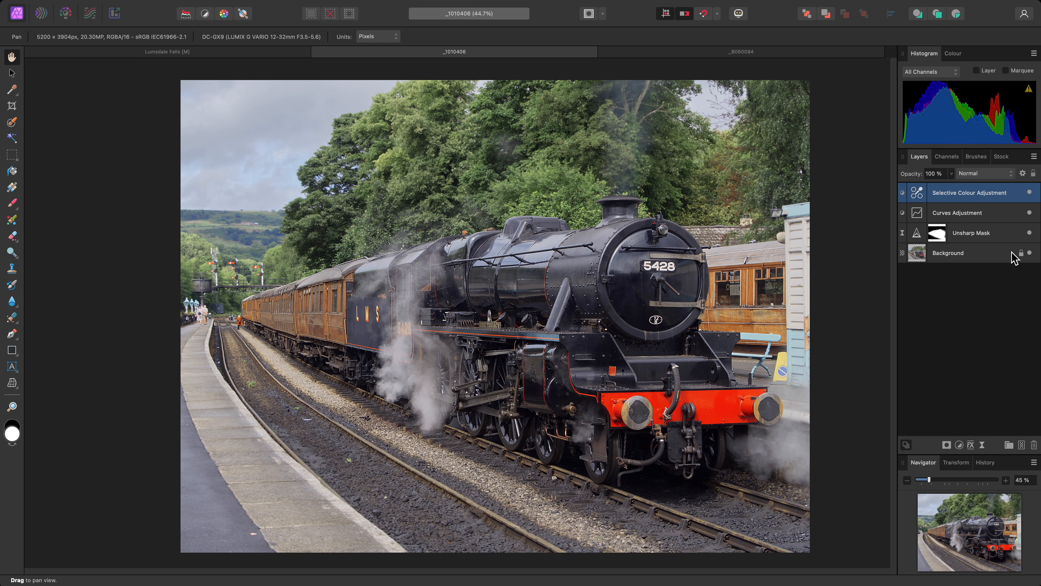
Step: Duplicate the steam train photo's Background layer
{"action": "left_click", "coordinate": [949, 252]}
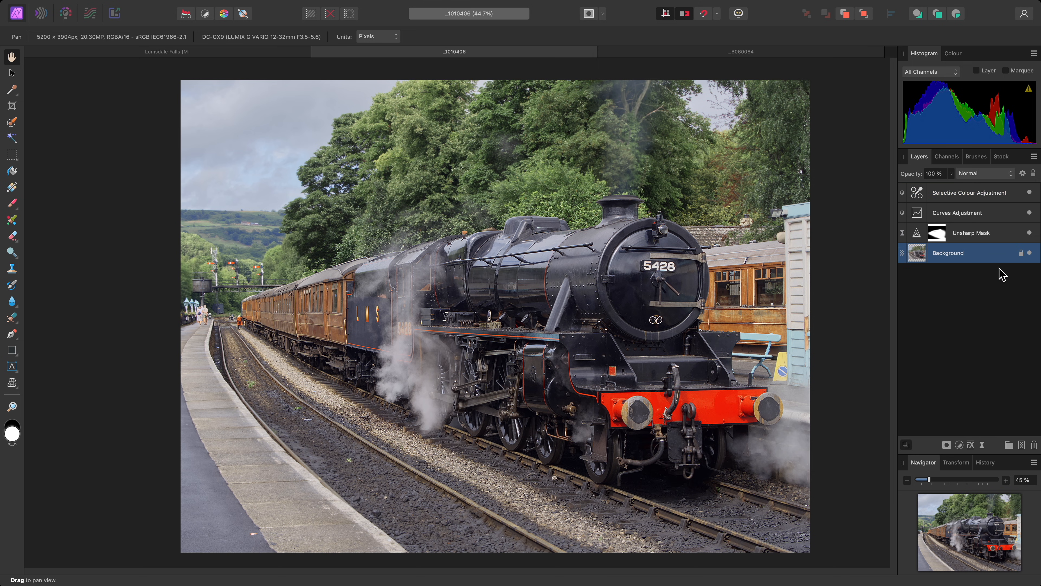
{"action": "key", "text": "cmd+j"}
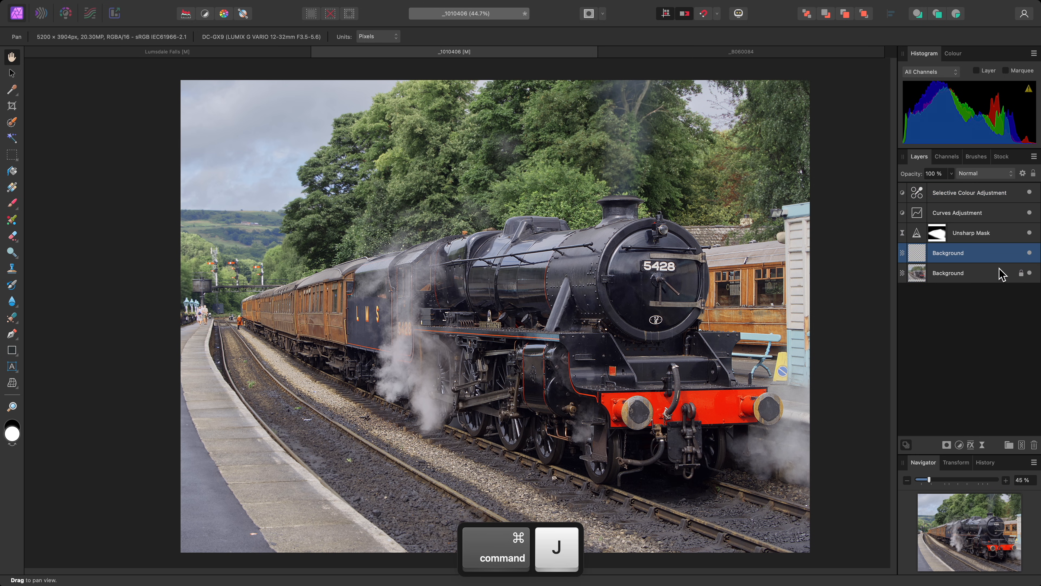
{"action": "key", "text": "cmd+j"}
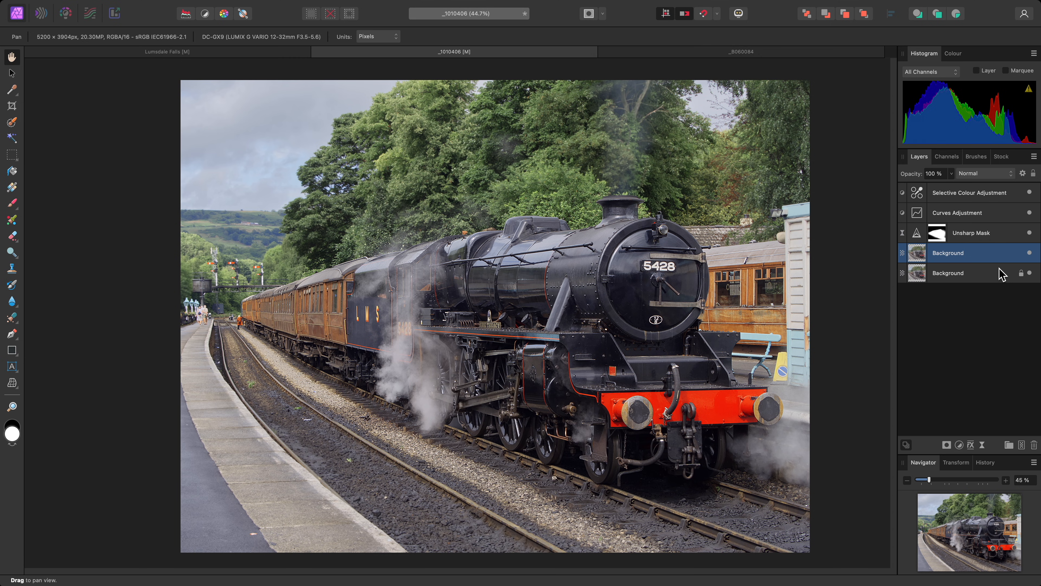
{"action": "mouse_move", "coordinate": [260, 72]}
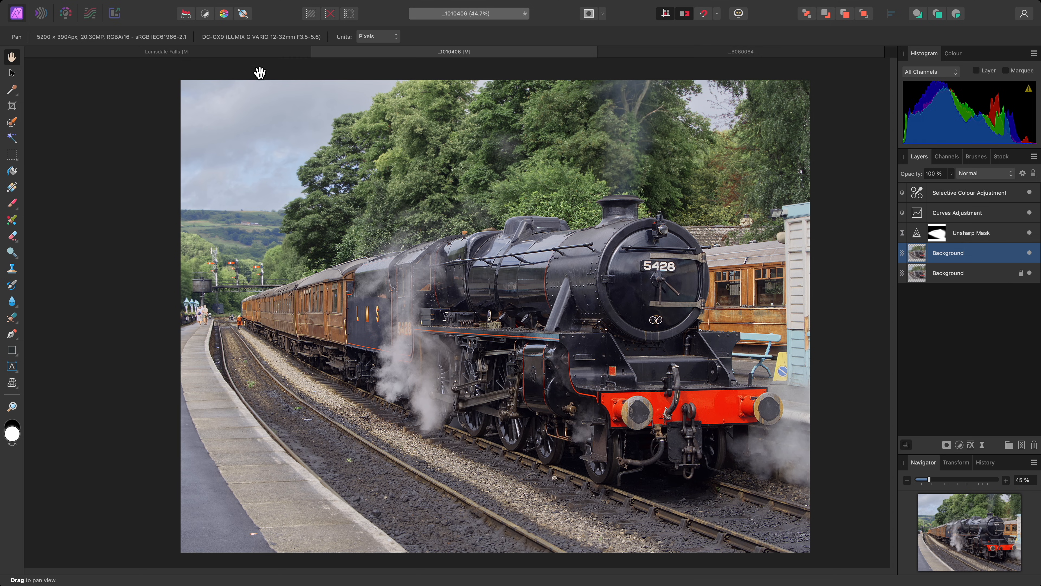
{"action": "mouse_move", "coordinate": [91, 13]}
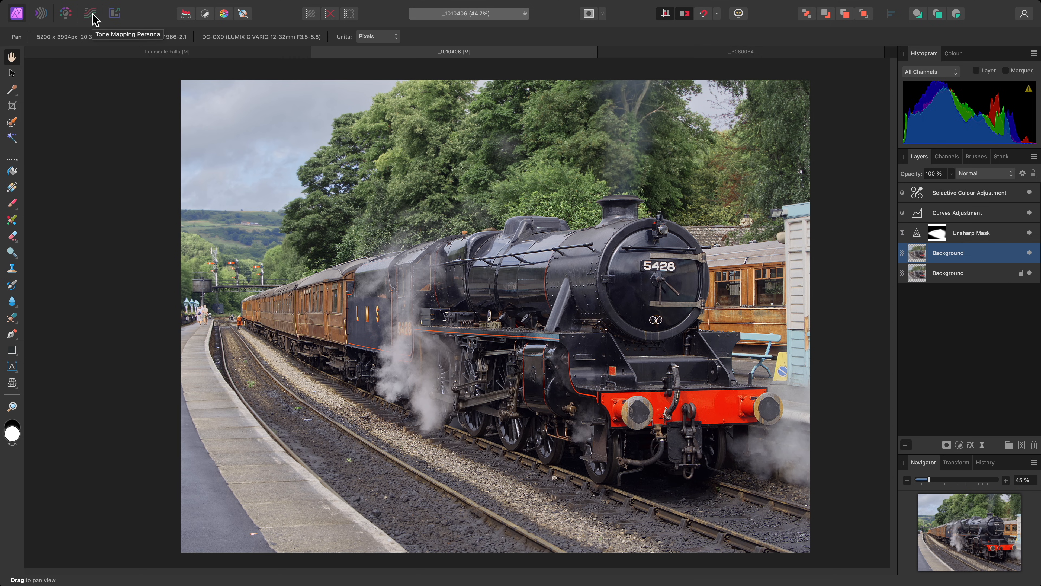
Step: Tone map the duplicated train layer with Tone Compression 0% and Local Contrast 50%, applied
{"action": "left_click", "coordinate": [89, 13]}
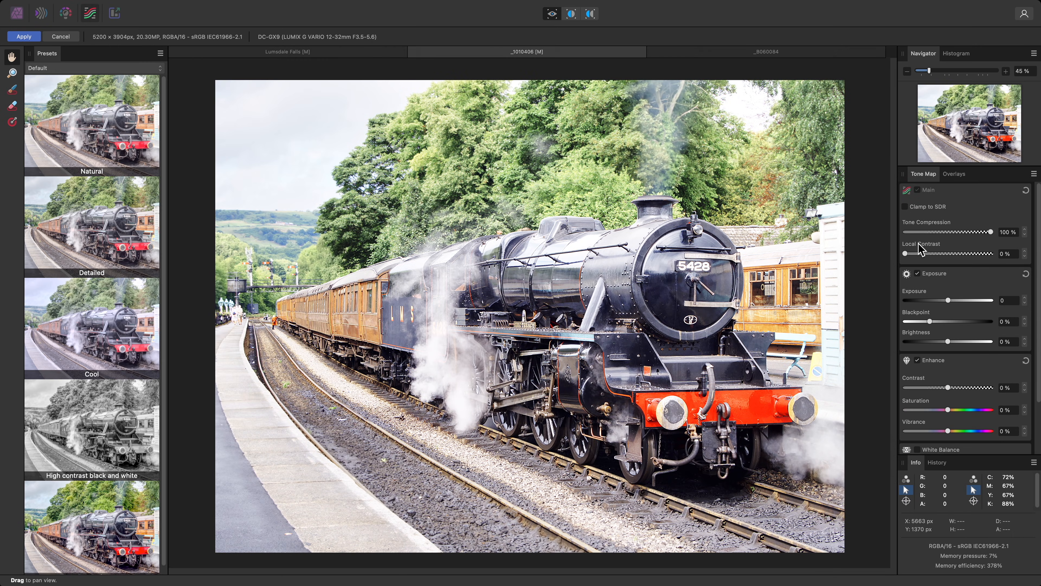
{"action": "left_click_drag", "start_coordinate": [986, 232], "coordinate": [904, 232]}
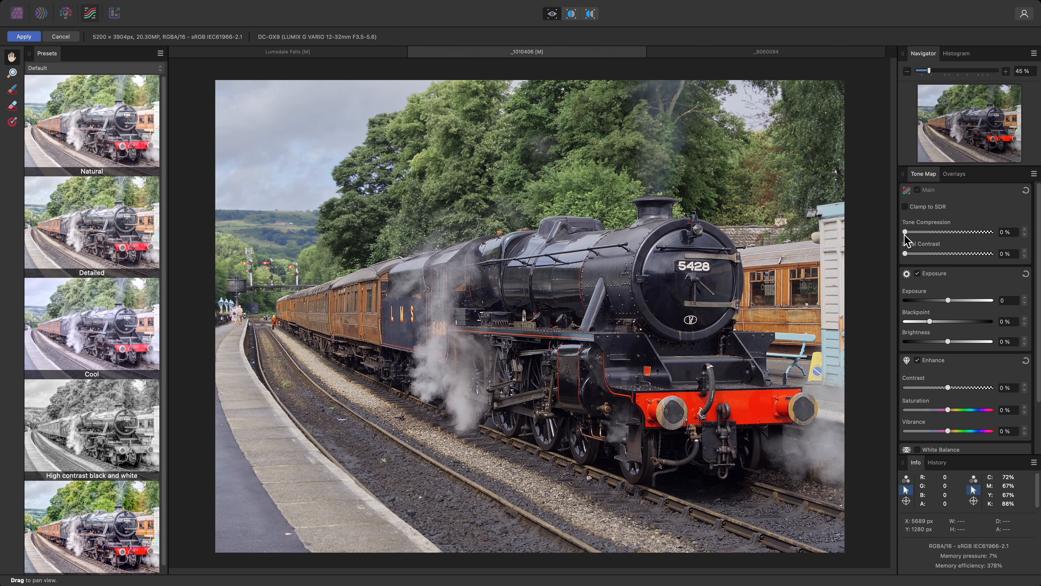
{"action": "left_click_drag", "start_coordinate": [923, 254], "coordinate": [941, 254]}
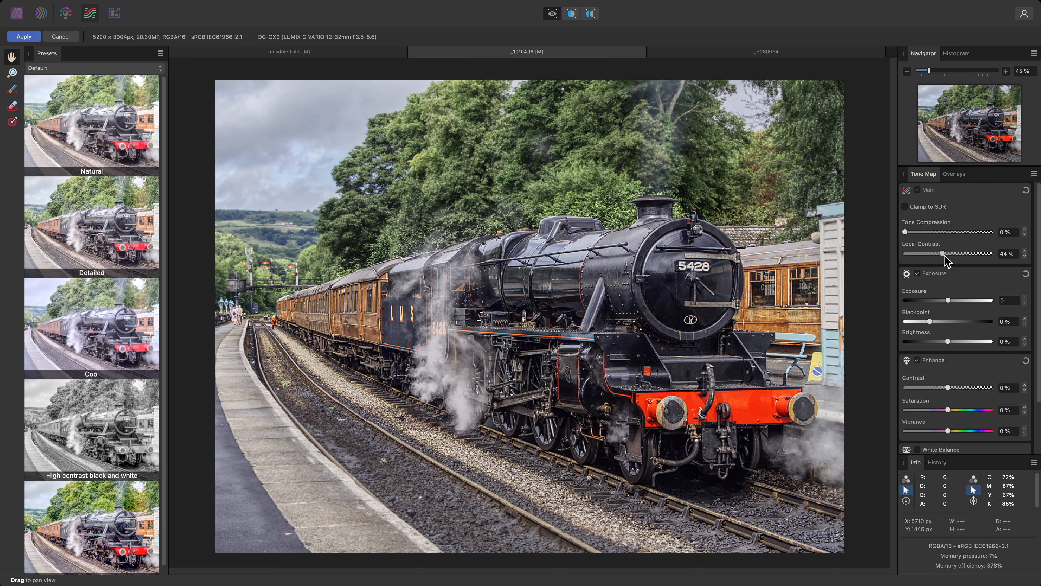
{"action": "left_click_drag", "start_coordinate": [943, 254], "coordinate": [960, 254]}
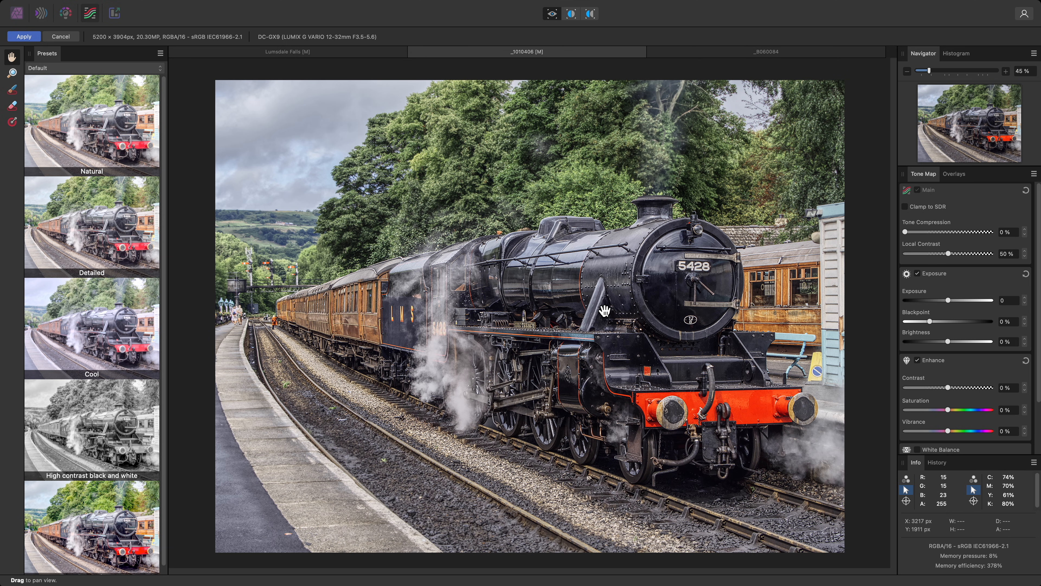
{"action": "mouse_move", "coordinate": [255, 331]}
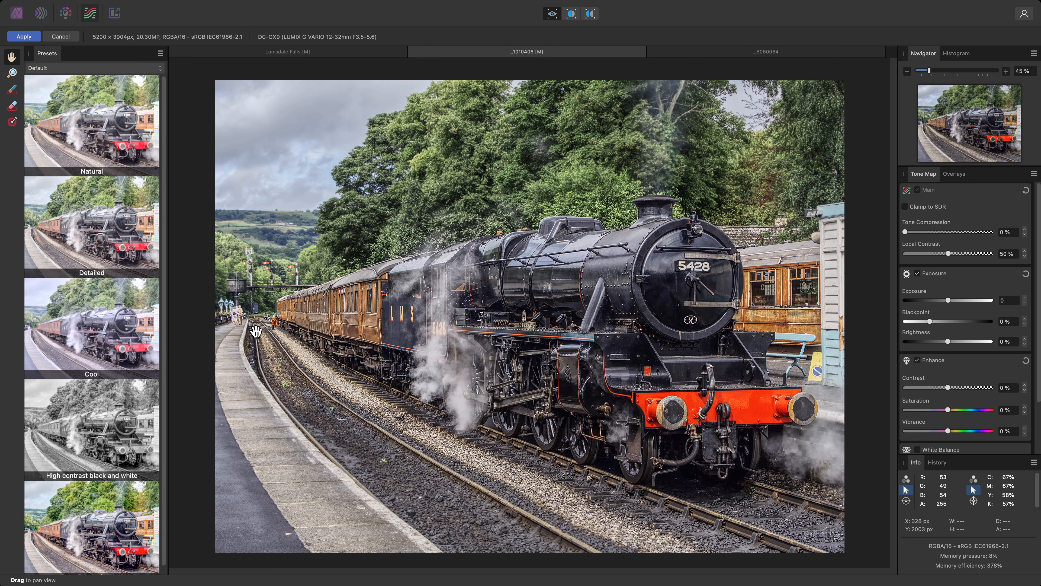
{"action": "mouse_move", "coordinate": [263, 357]}
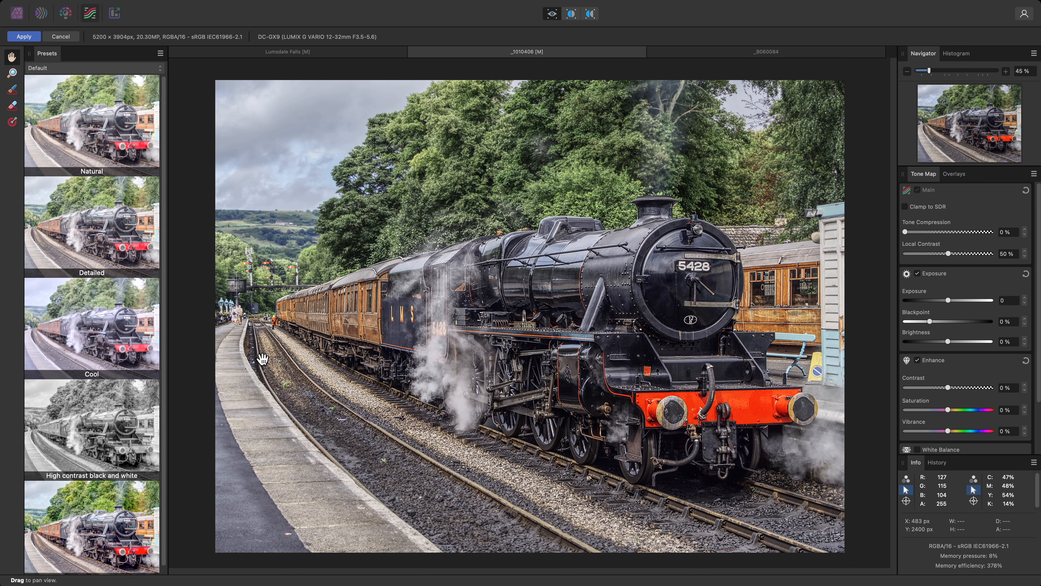
{"action": "left_click", "coordinate": [23, 36]}
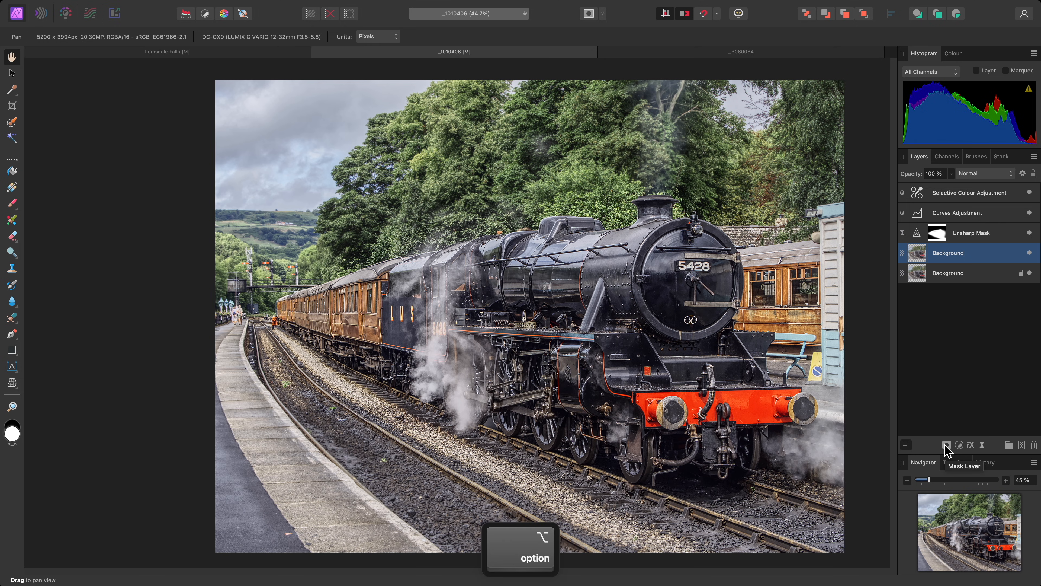
Step: Add an empty mask to the tone-mapped layer and paint contrast back over the train with a fully soft brush
{"action": "left_click", "coordinate": [947, 445]}
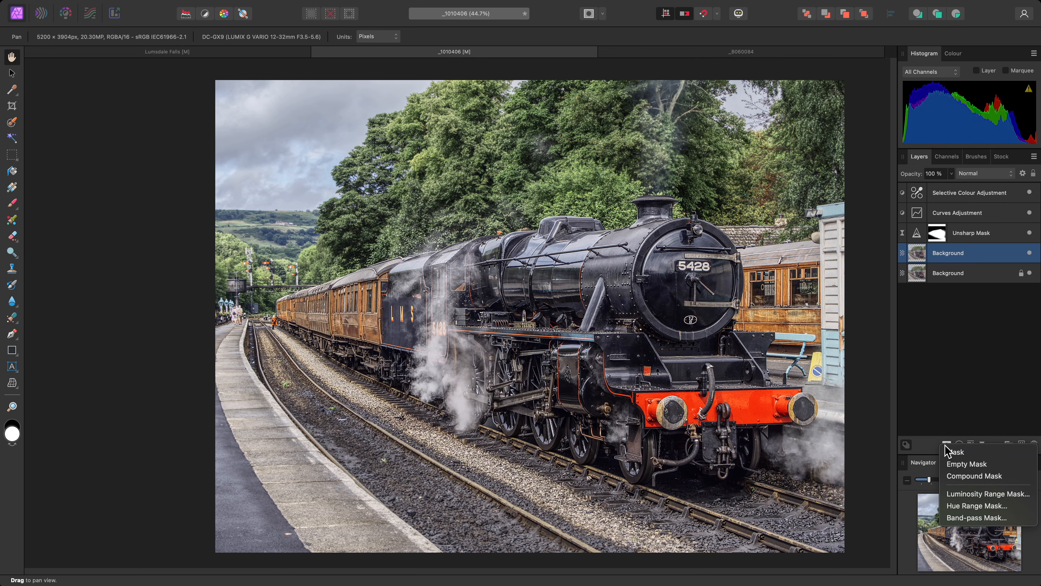
{"action": "mouse_move", "coordinate": [989, 463]}
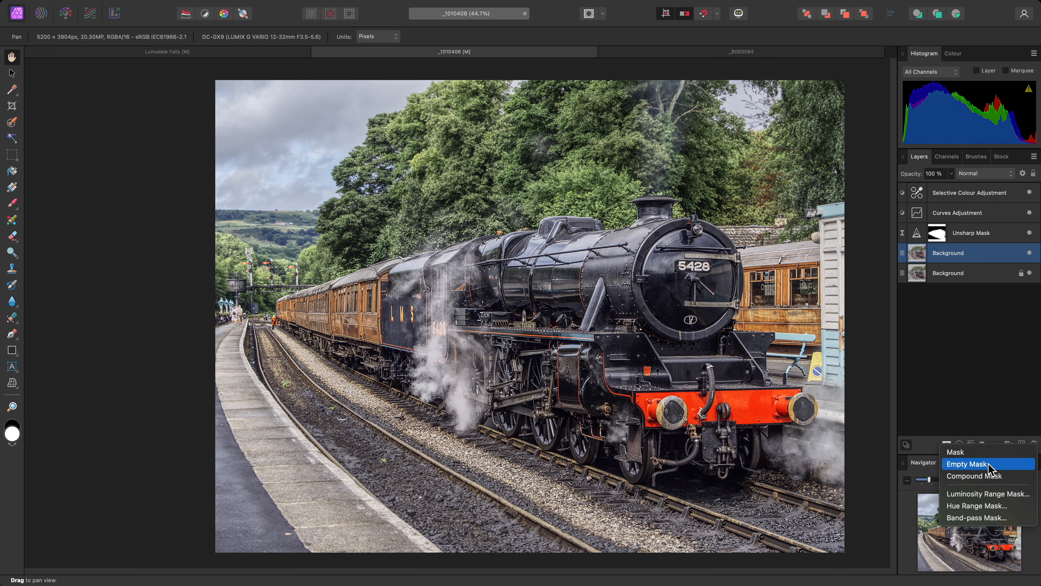
{"action": "left_click", "coordinate": [970, 464]}
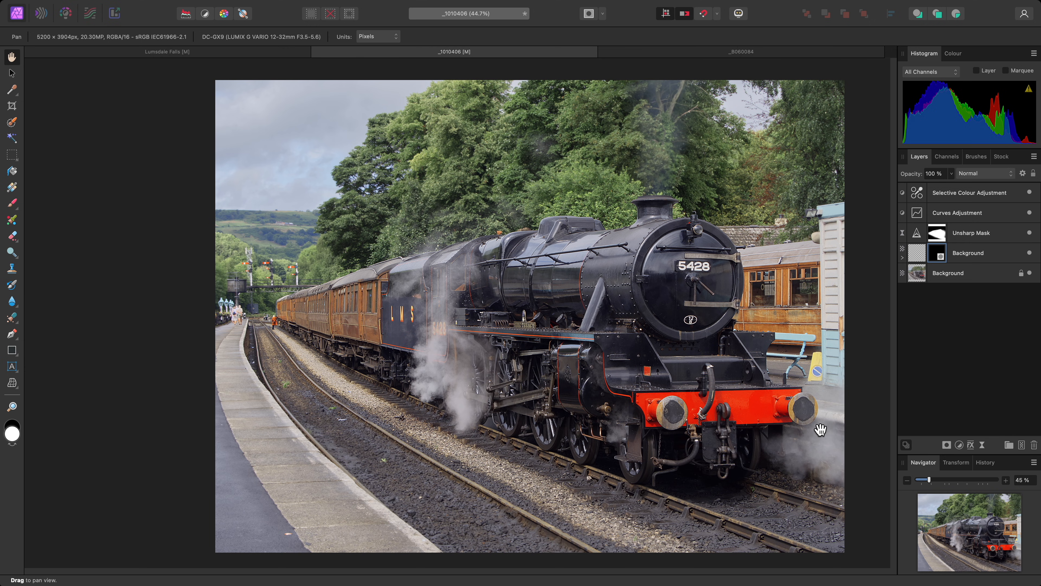
{"action": "key", "text": "b"}
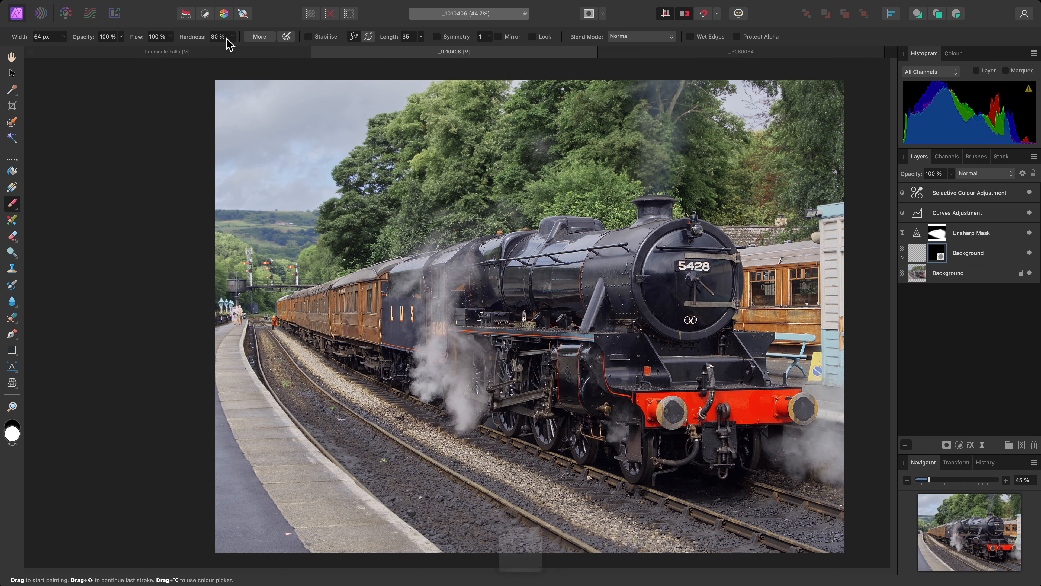
{"action": "left_click_drag", "start_coordinate": [213, 49], "coordinate": [159, 48]}
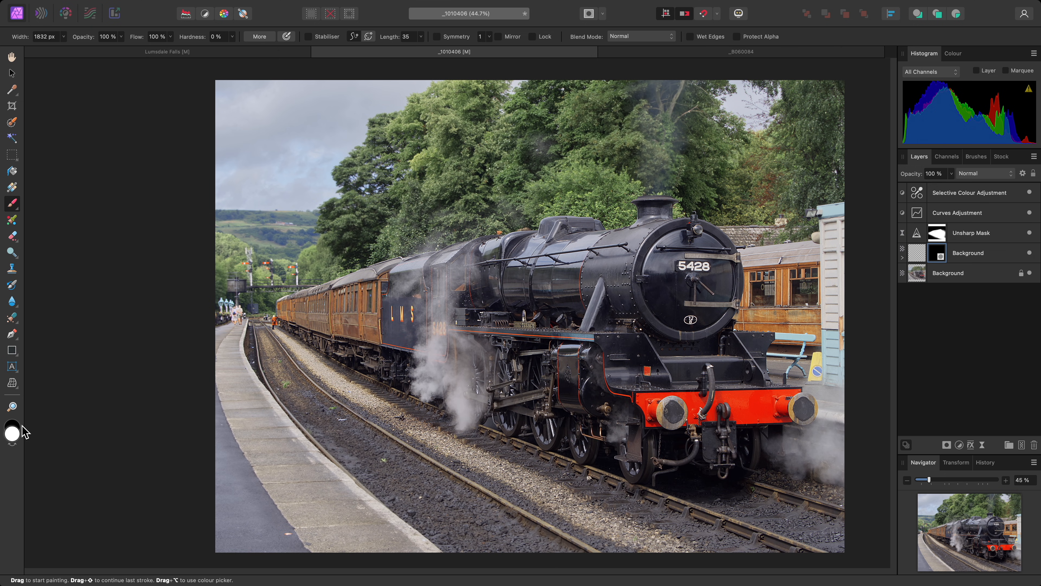
{"action": "mouse_move", "coordinate": [160, 388]}
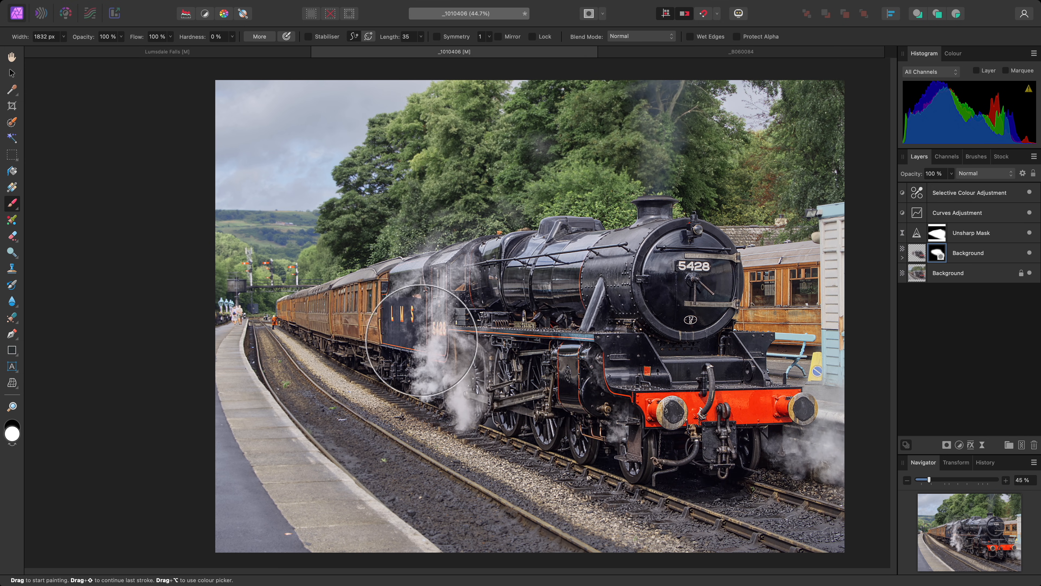
{"action": "key", "text": "["}
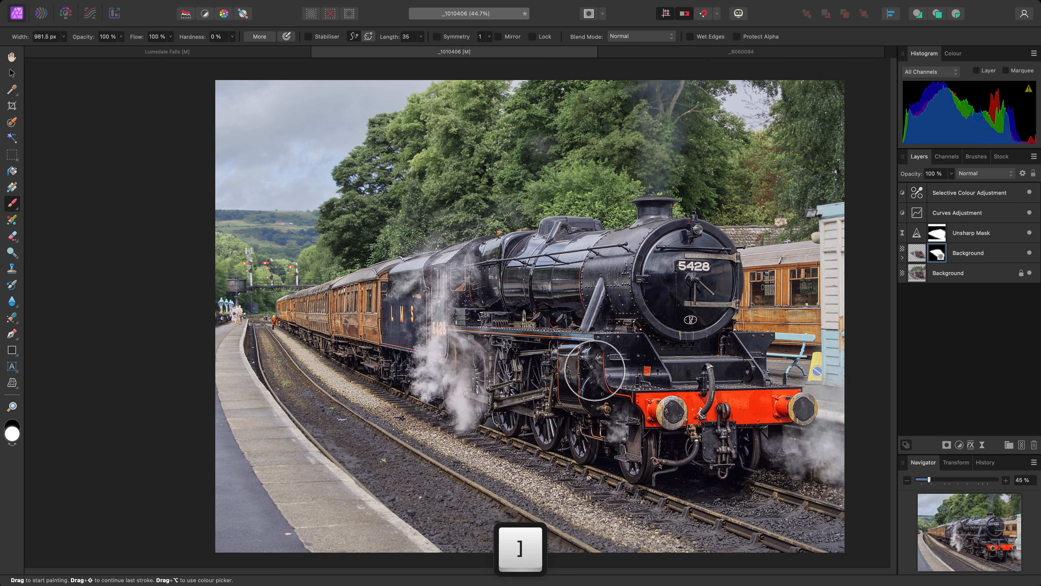
{"action": "key", "text": "h"}
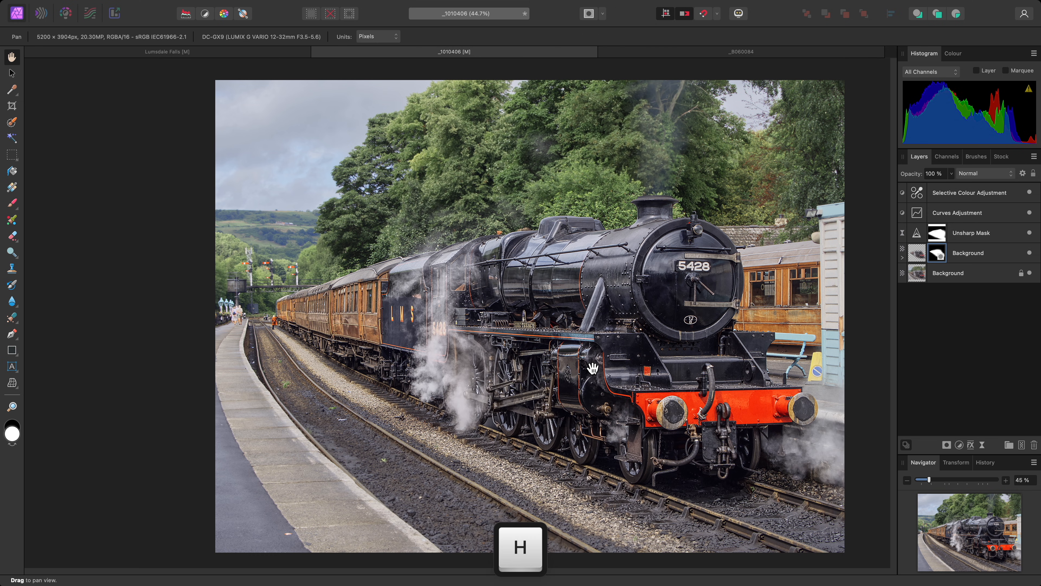
{"action": "mouse_move", "coordinate": [1032, 257]}
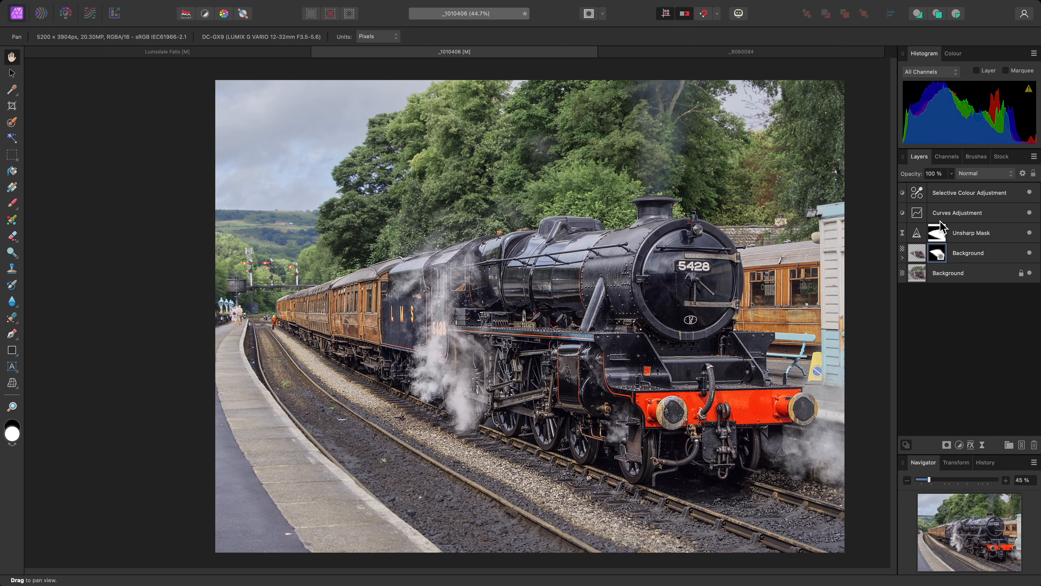
Step: Switch to the _8060084 black-and-white building photo
{"action": "left_click", "coordinate": [740, 52]}
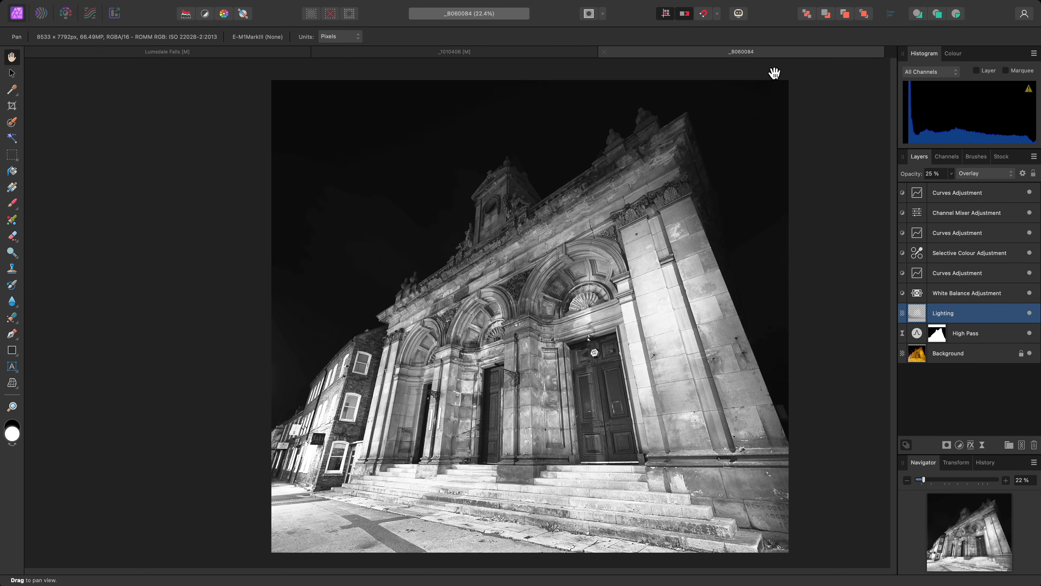
{"action": "mouse_move", "coordinate": [742, 165]}
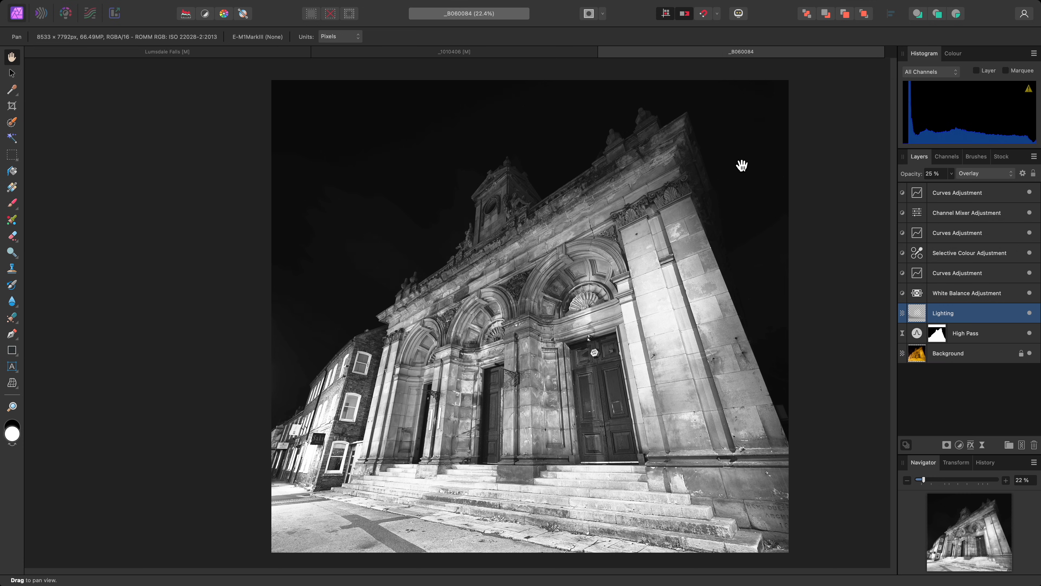
{"action": "mouse_move", "coordinate": [833, 288]}
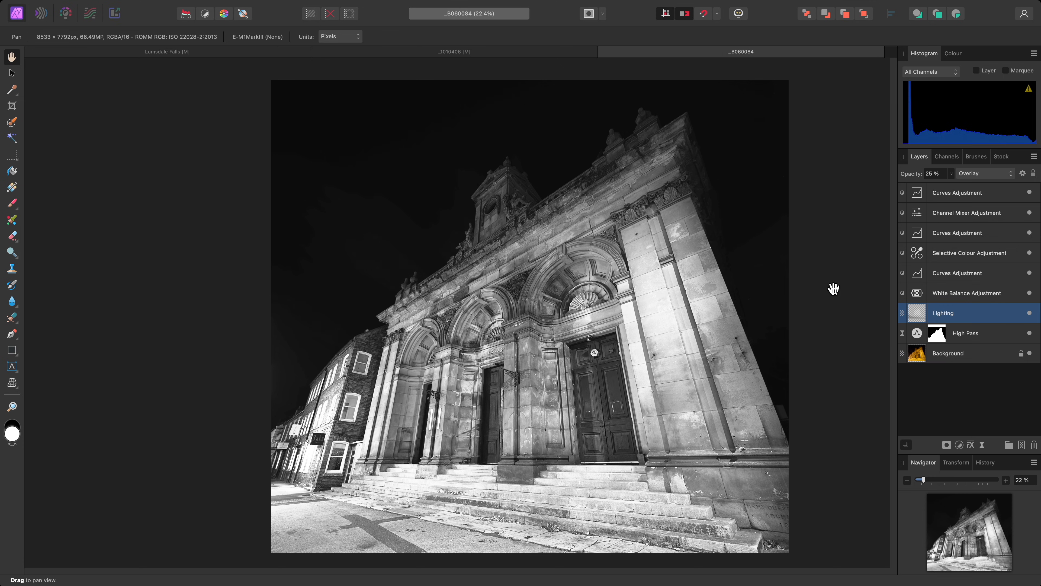
Step: Duplicate the building photo's Background layer ready for tone mapping
{"action": "left_click", "coordinate": [948, 352]}
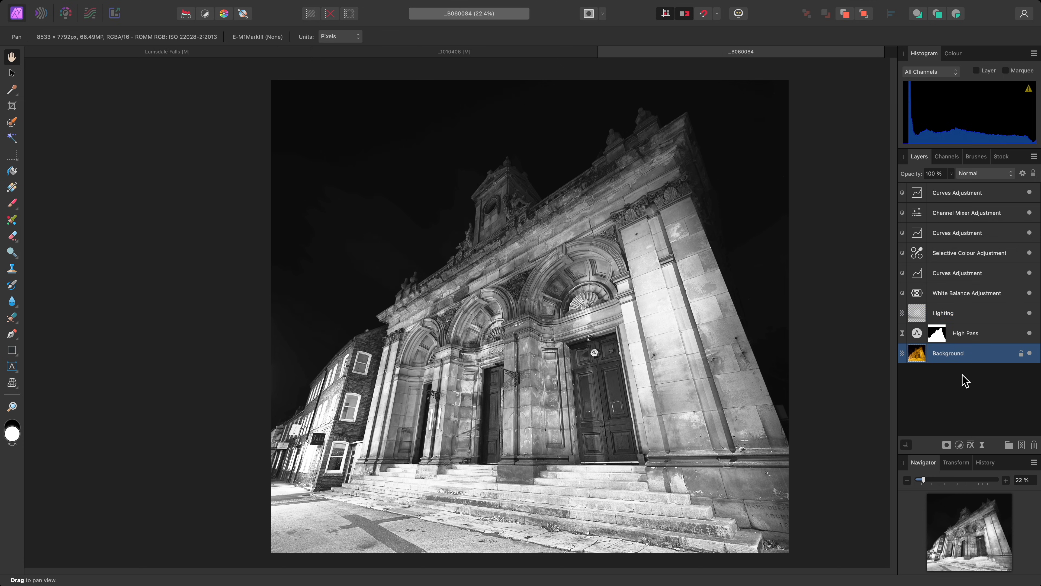
{"action": "key", "text": "cmd+j"}
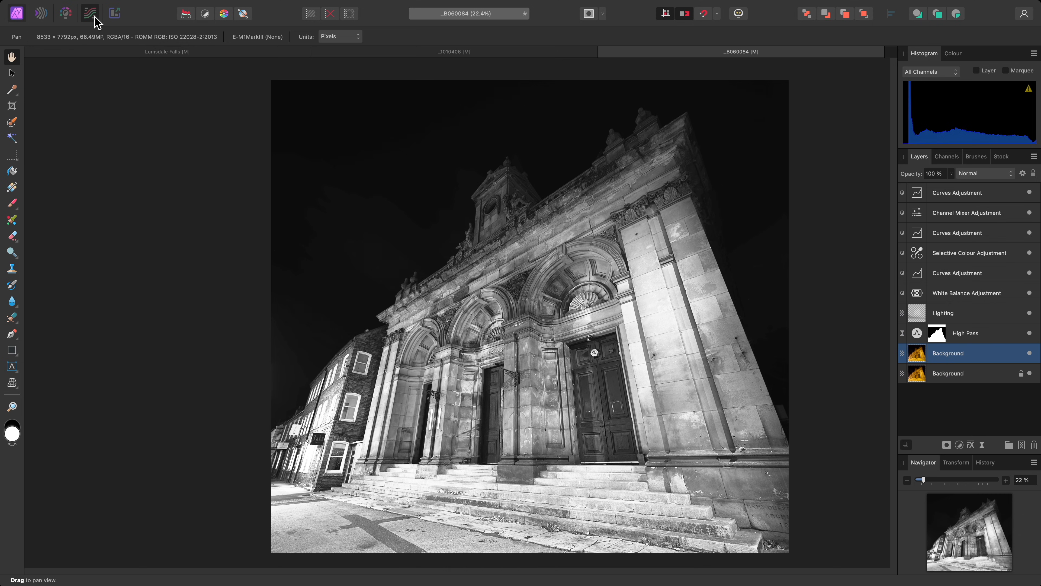
{"action": "left_click", "coordinate": [90, 13]}
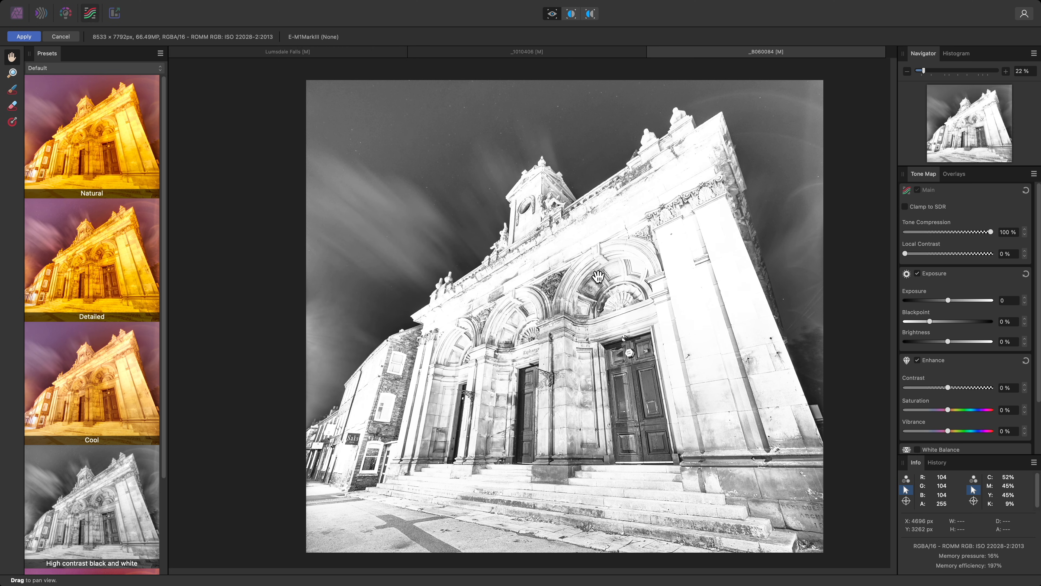
Step: Apply tone mapping with Local Contrast 100% and Tone Compression about 15% to the building layer
{"action": "left_click_drag", "start_coordinate": [996, 232], "coordinate": [904, 231]}
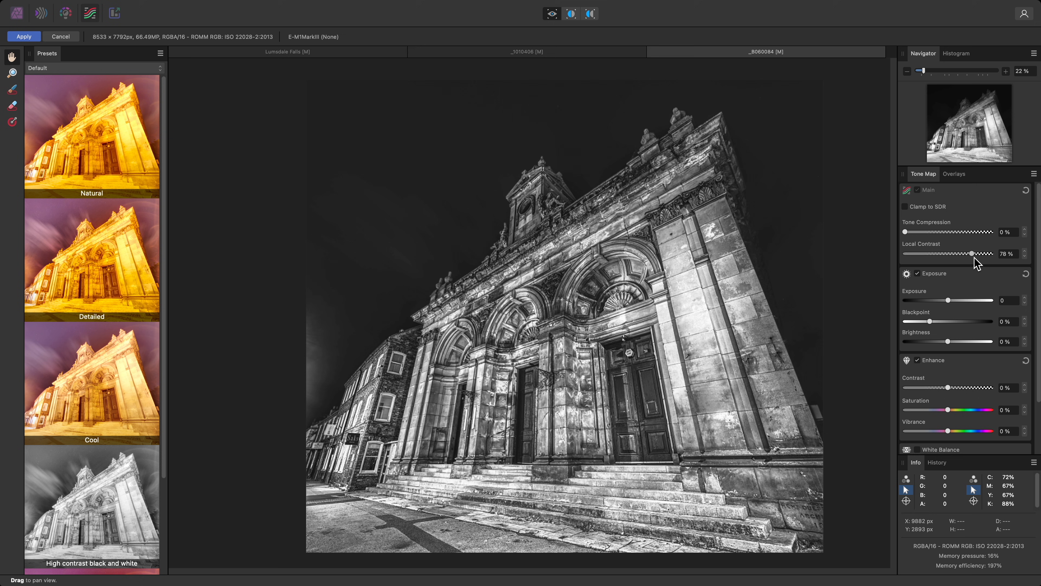
{"action": "left_click_drag", "start_coordinate": [974, 254], "coordinate": [991, 254]}
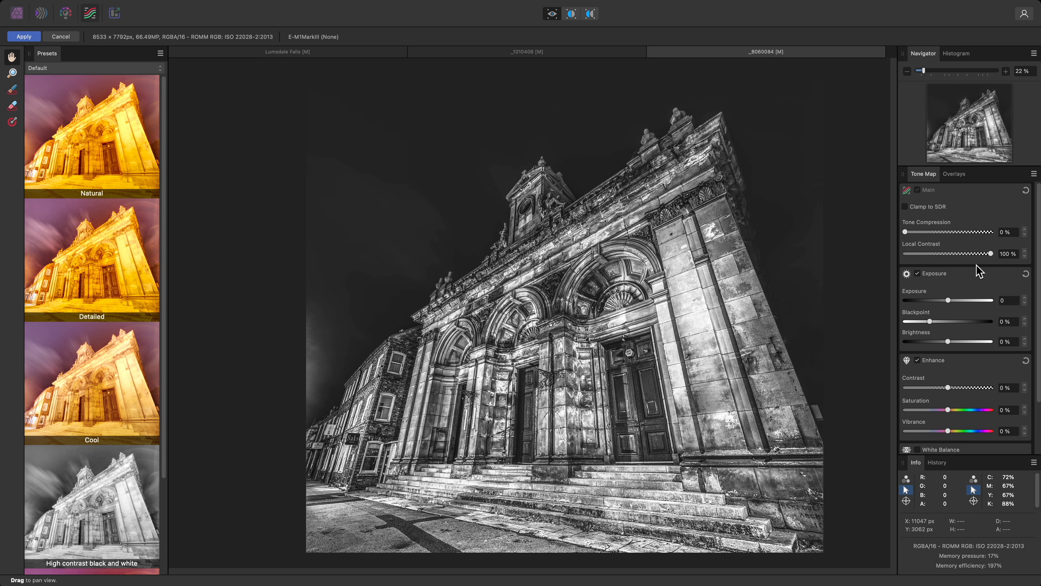
{"action": "left_click_drag", "start_coordinate": [906, 232], "coordinate": [913, 232]}
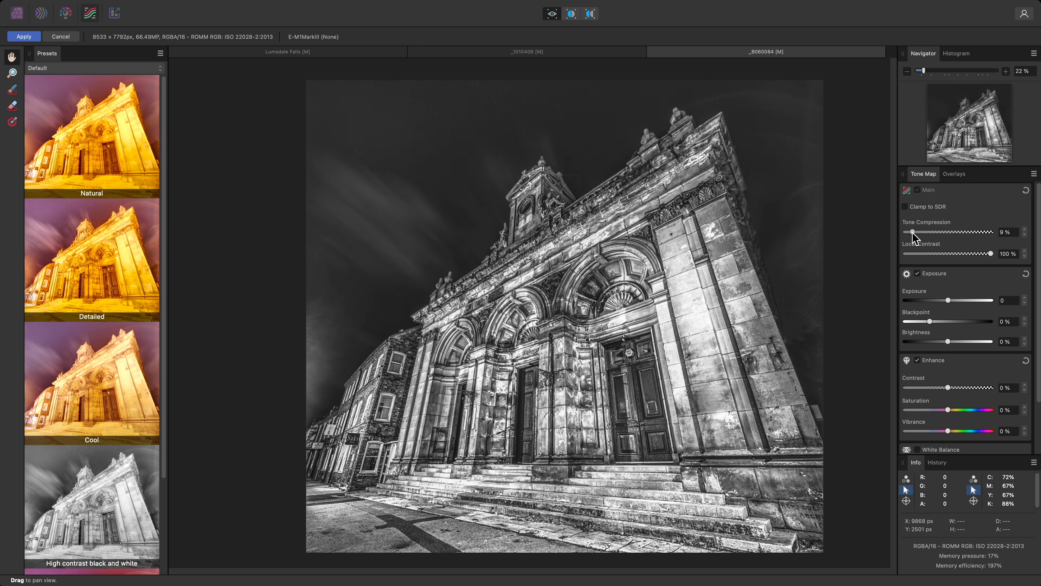
{"action": "left_click_drag", "start_coordinate": [913, 232], "coordinate": [921, 232]}
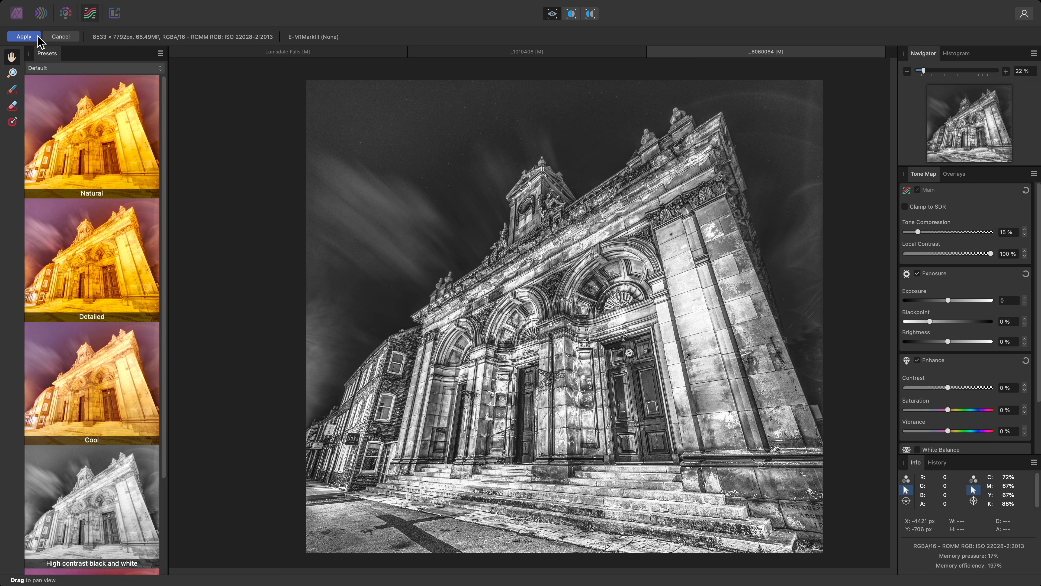
{"action": "left_click", "coordinate": [23, 37]}
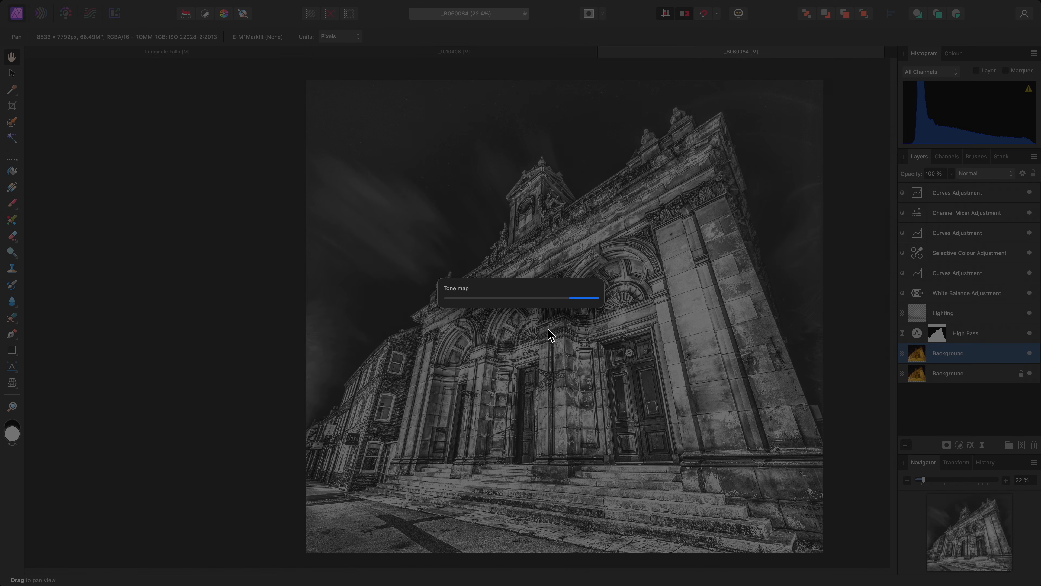
Step: Fit the view and bring up Blend Options for the tone-mapped building layer
{"action": "key", "text": "cmd+0"}
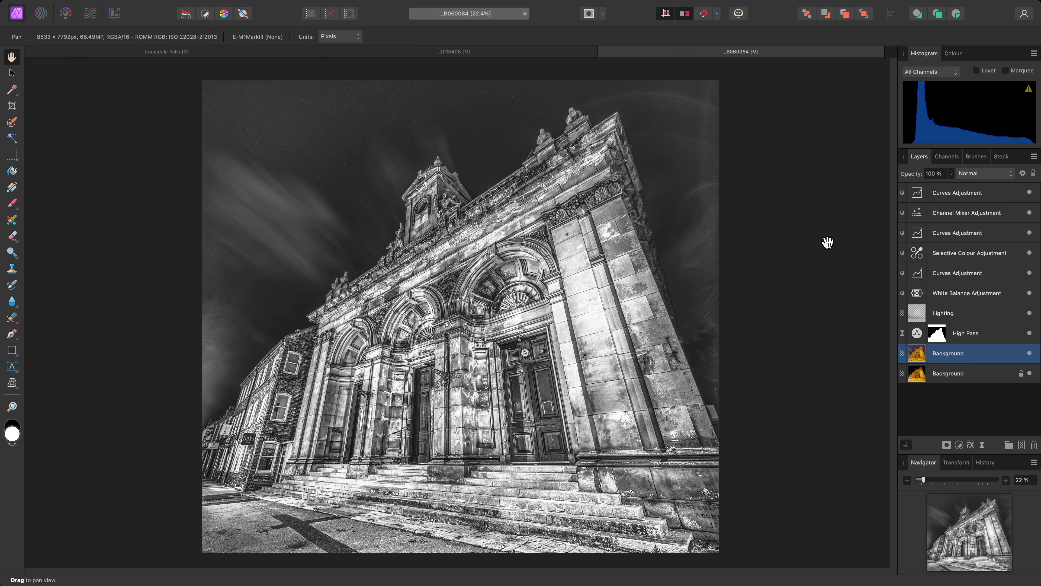
{"action": "mouse_move", "coordinate": [1029, 172]}
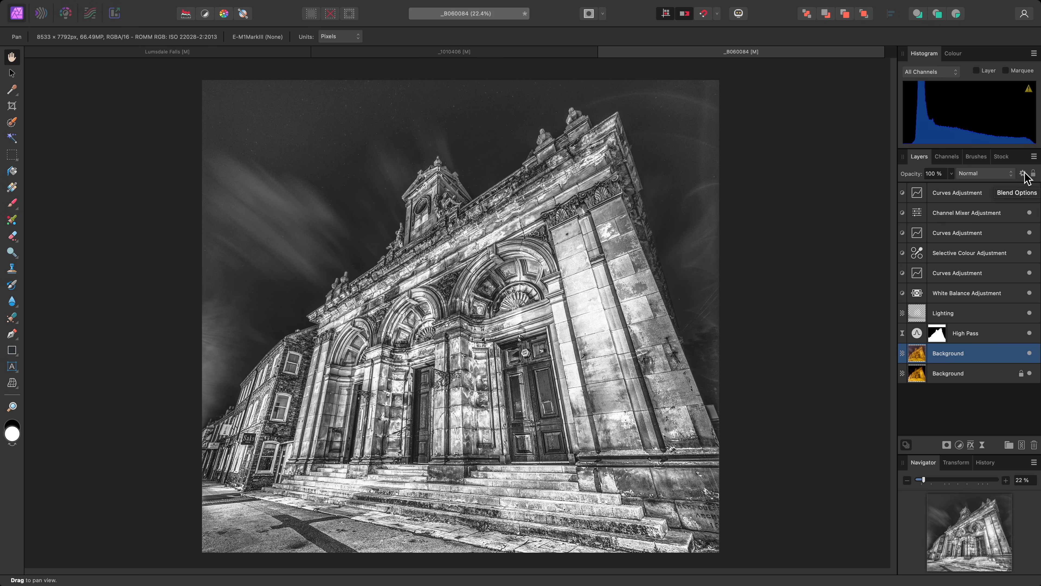
{"action": "left_click", "coordinate": [1017, 193]}
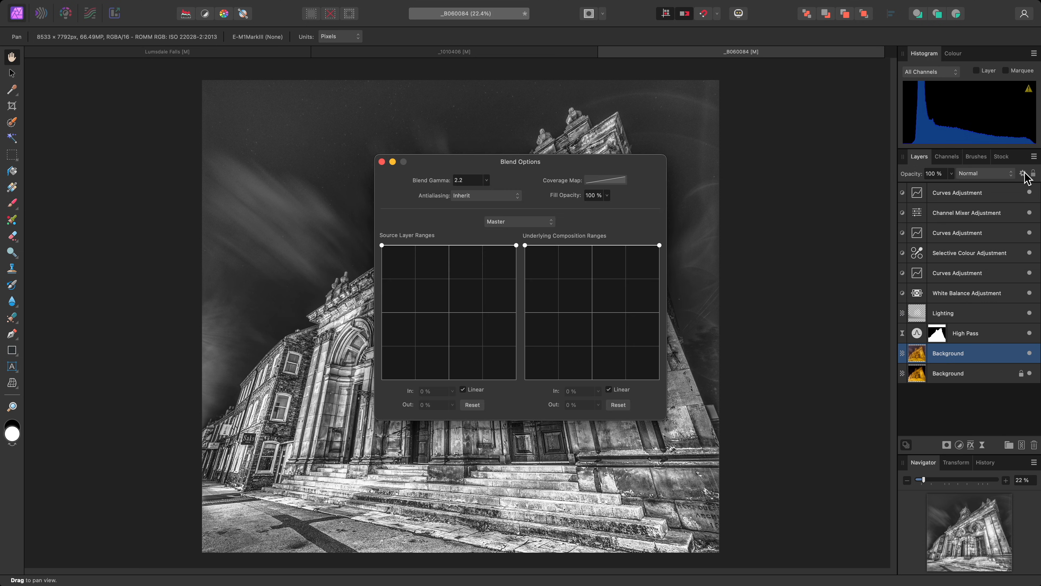
Step: Set the Source Layer Range to fade out in shadows with a node at 50% in, 100% out
{"action": "left_click_drag", "start_coordinate": [520, 162], "coordinate": [228, 79]}
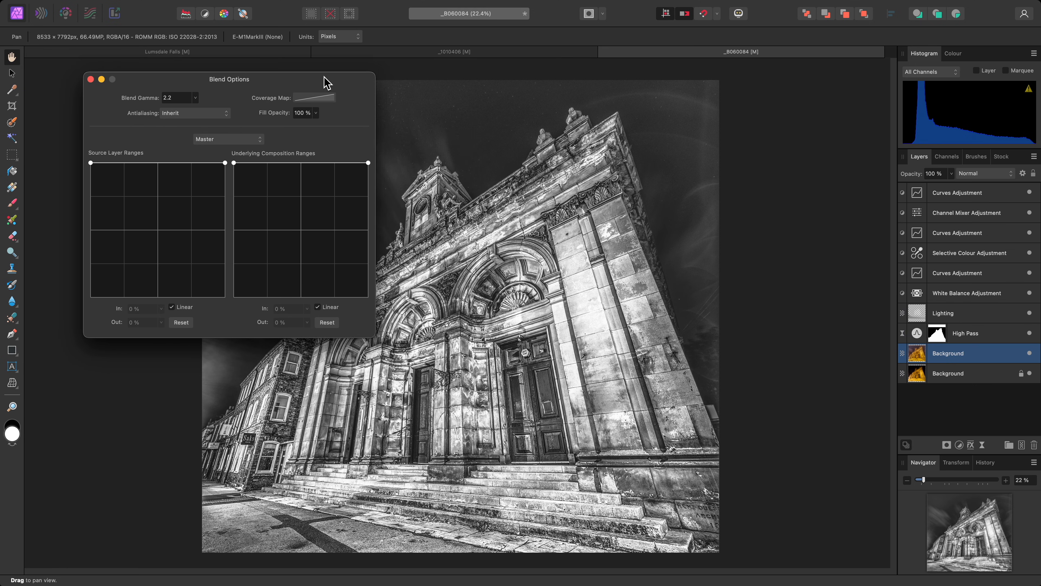
{"action": "left_click_drag", "start_coordinate": [228, 79], "coordinate": [180, 73]}
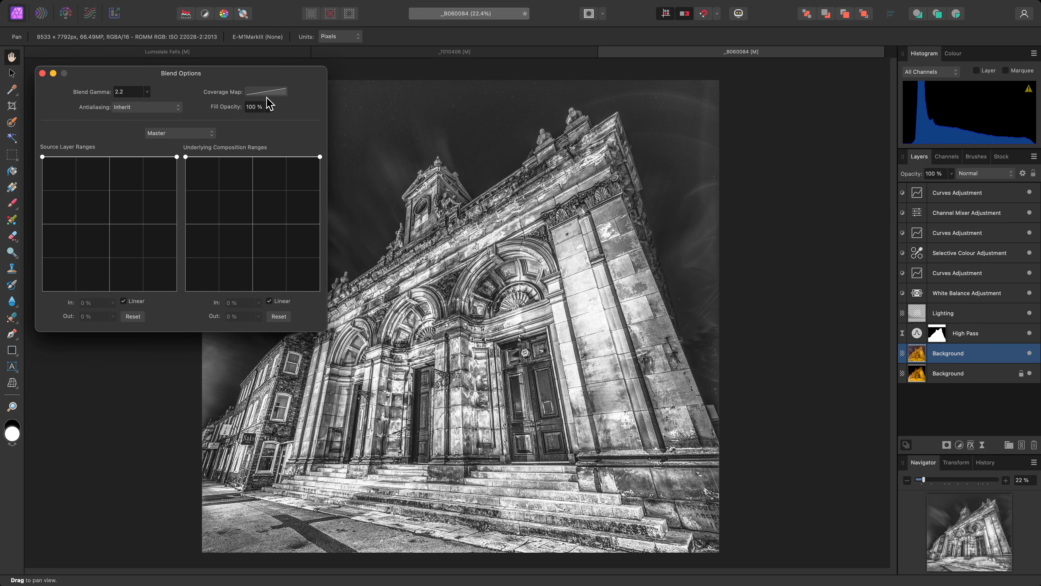
{"action": "left_click_drag", "start_coordinate": [42, 157], "coordinate": [43, 196]}
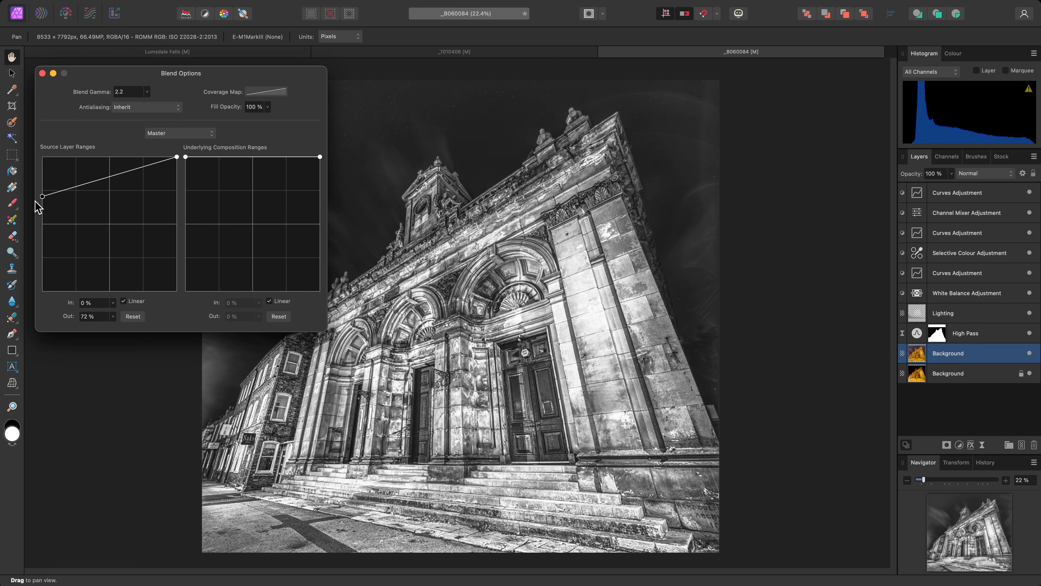
{"action": "left_click_drag", "start_coordinate": [41, 196], "coordinate": [42, 290]}
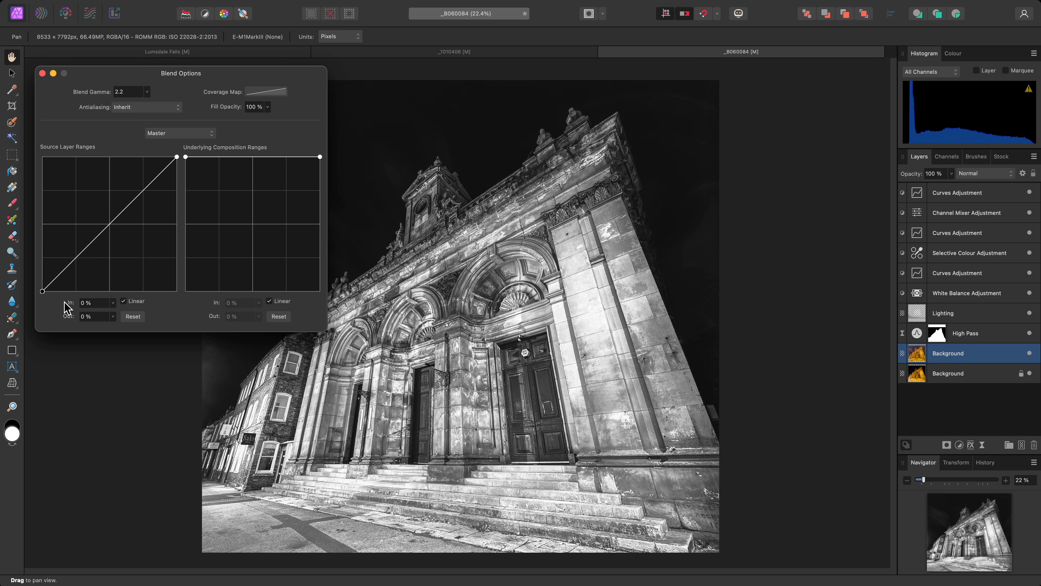
{"action": "mouse_move", "coordinate": [74, 284]}
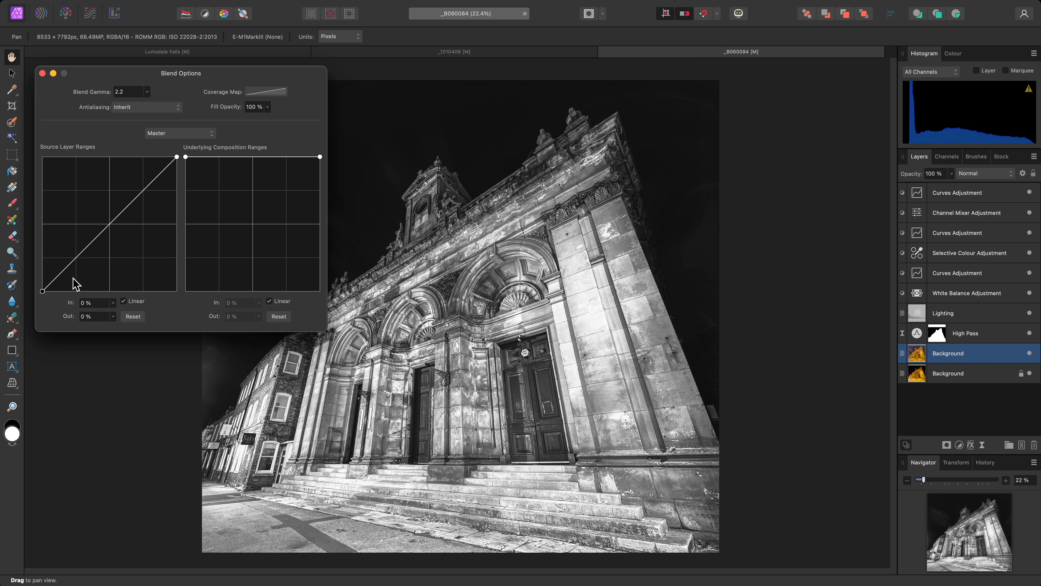
{"action": "left_click_drag", "start_coordinate": [44, 290], "coordinate": [108, 166]}
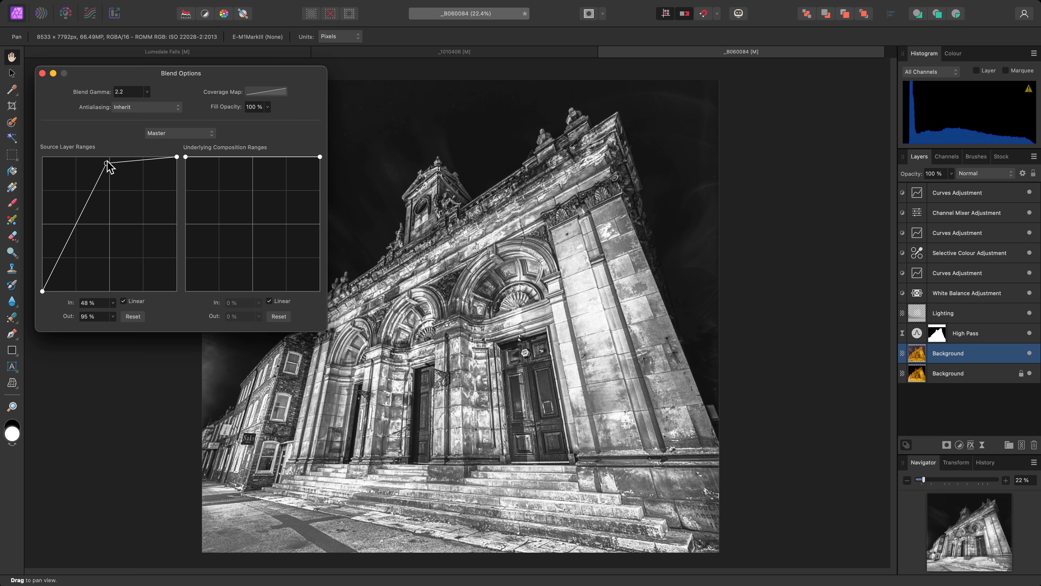
{"action": "left_click_drag", "start_coordinate": [108, 165], "coordinate": [110, 157]}
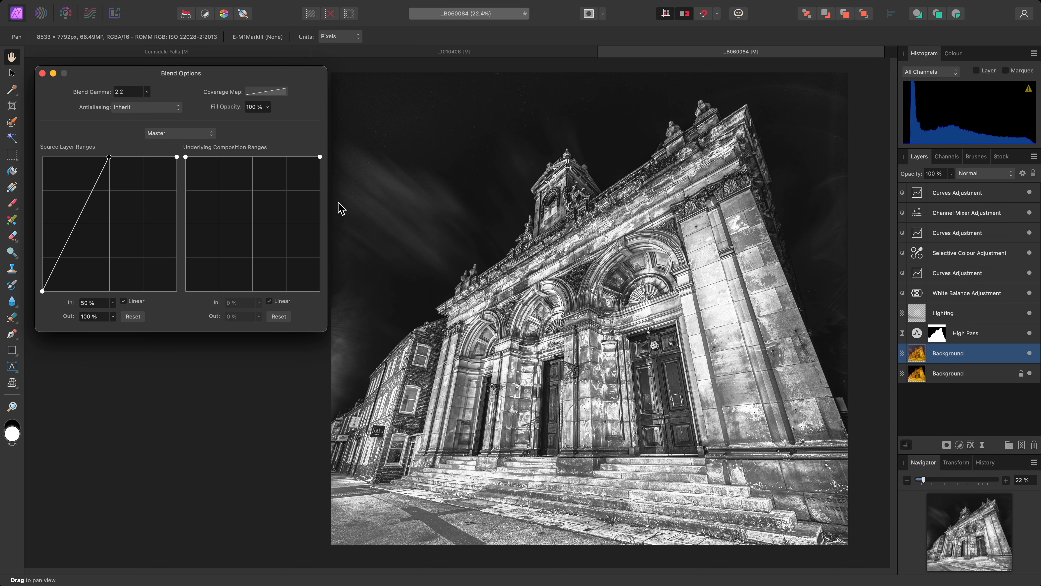
{"action": "mouse_move", "coordinate": [392, 203]}
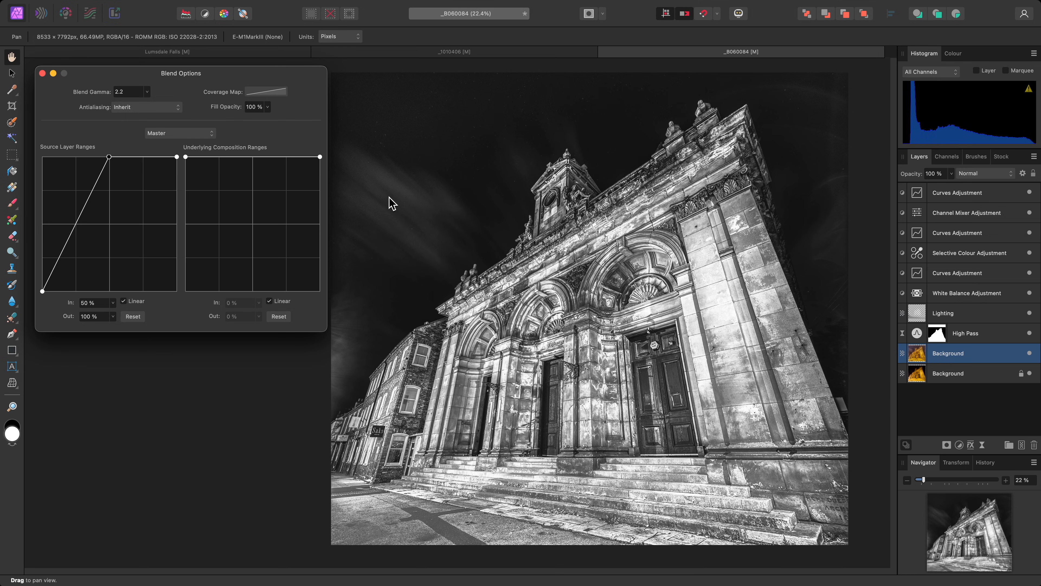
{"action": "left_click", "coordinate": [938, 192]}
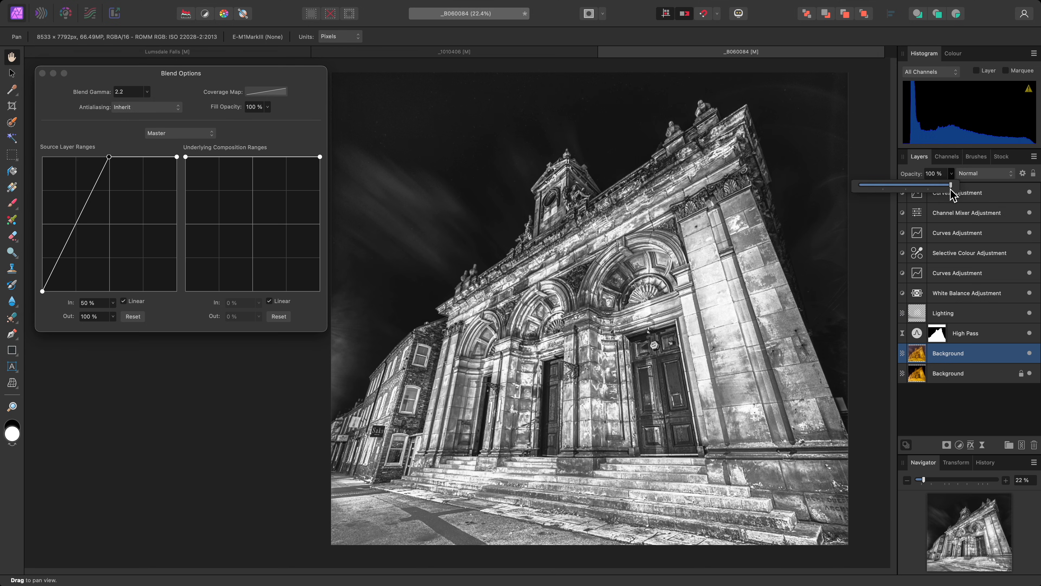